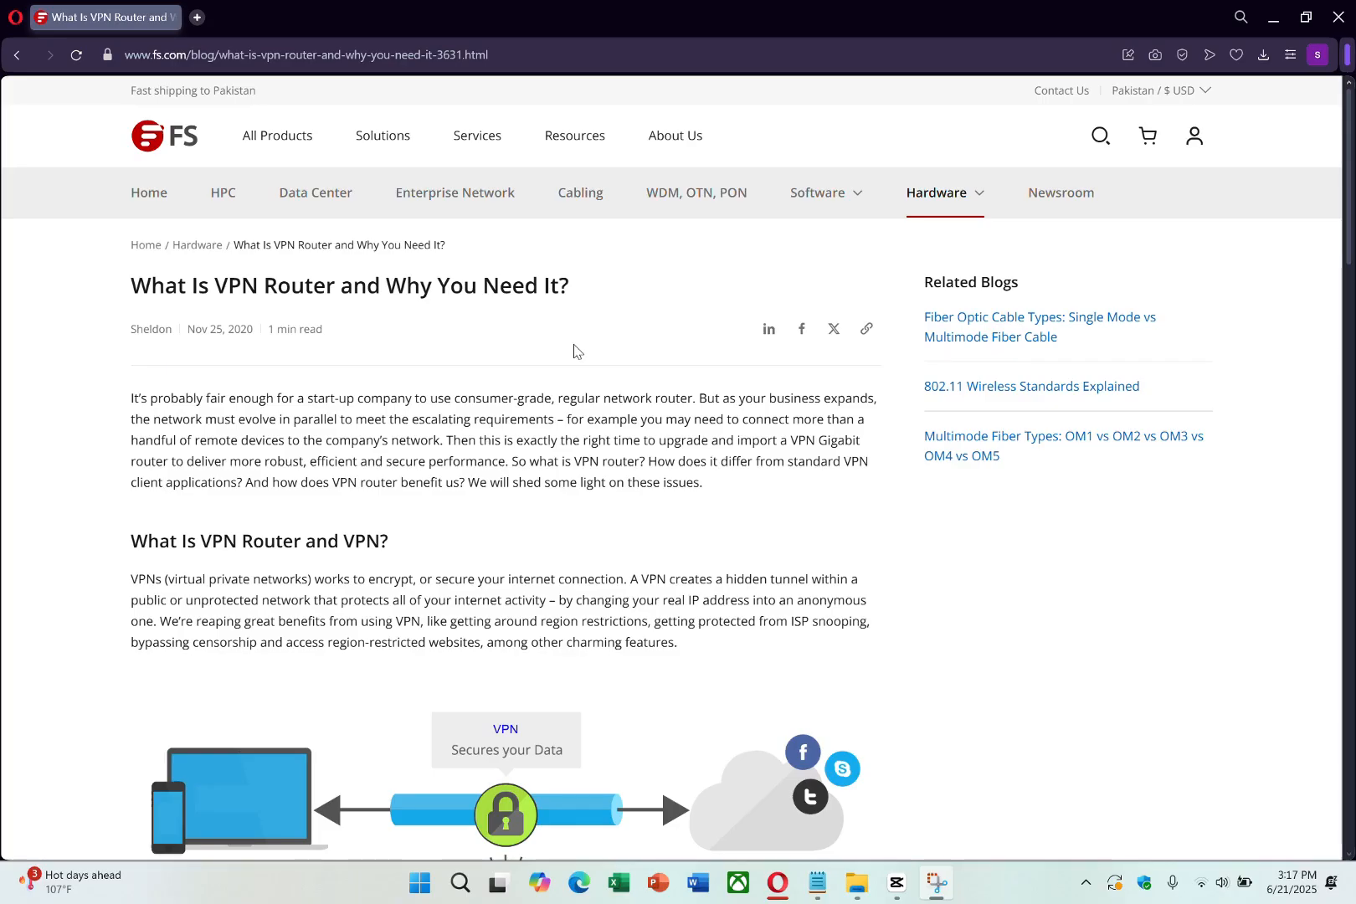
Step: Reach the Mobile hotspot page under Network & internet and bring up the network name and password editor
scroll("down", 3)
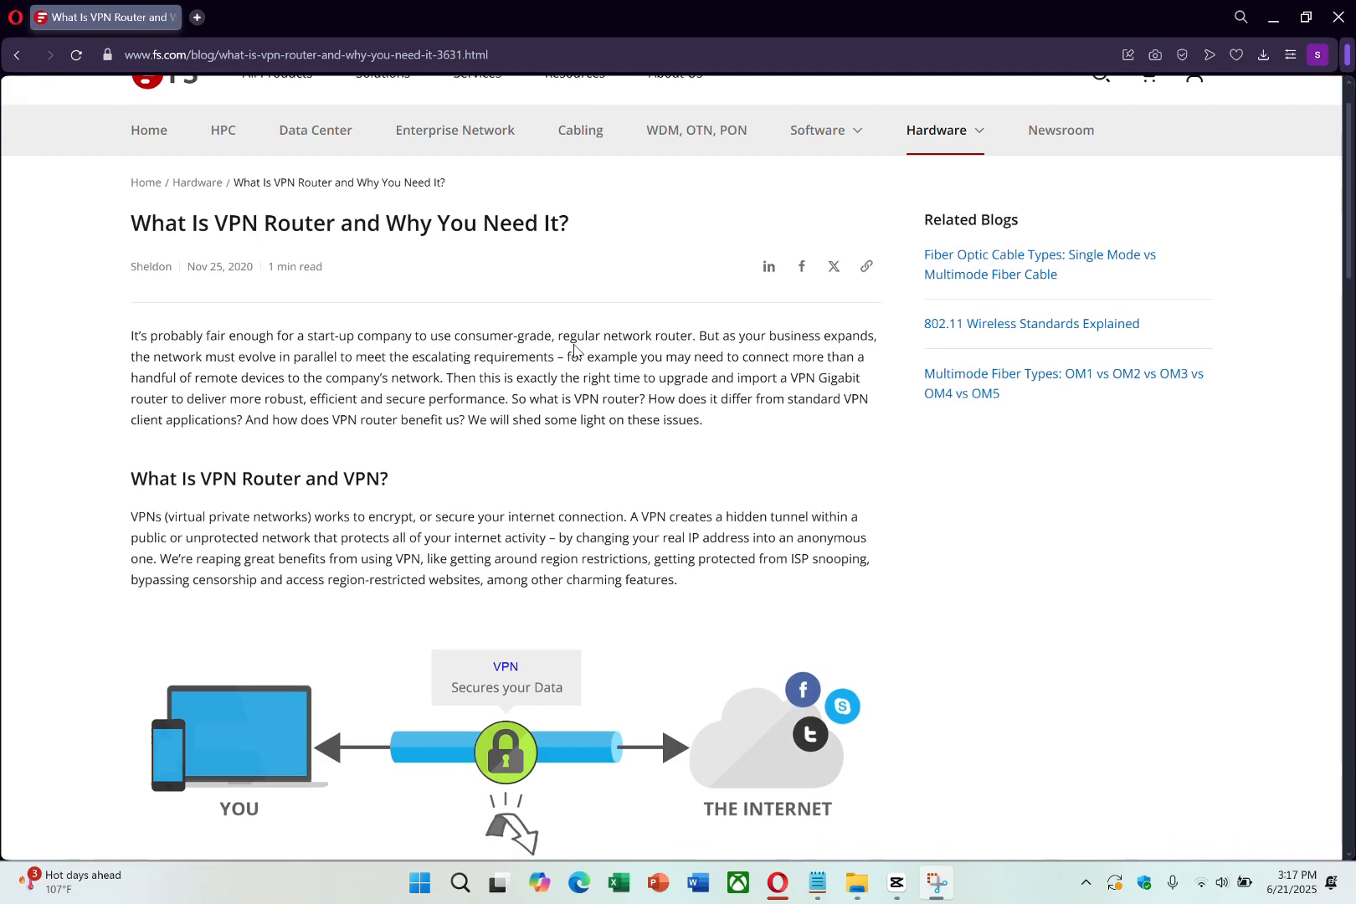
scroll("down", 3)
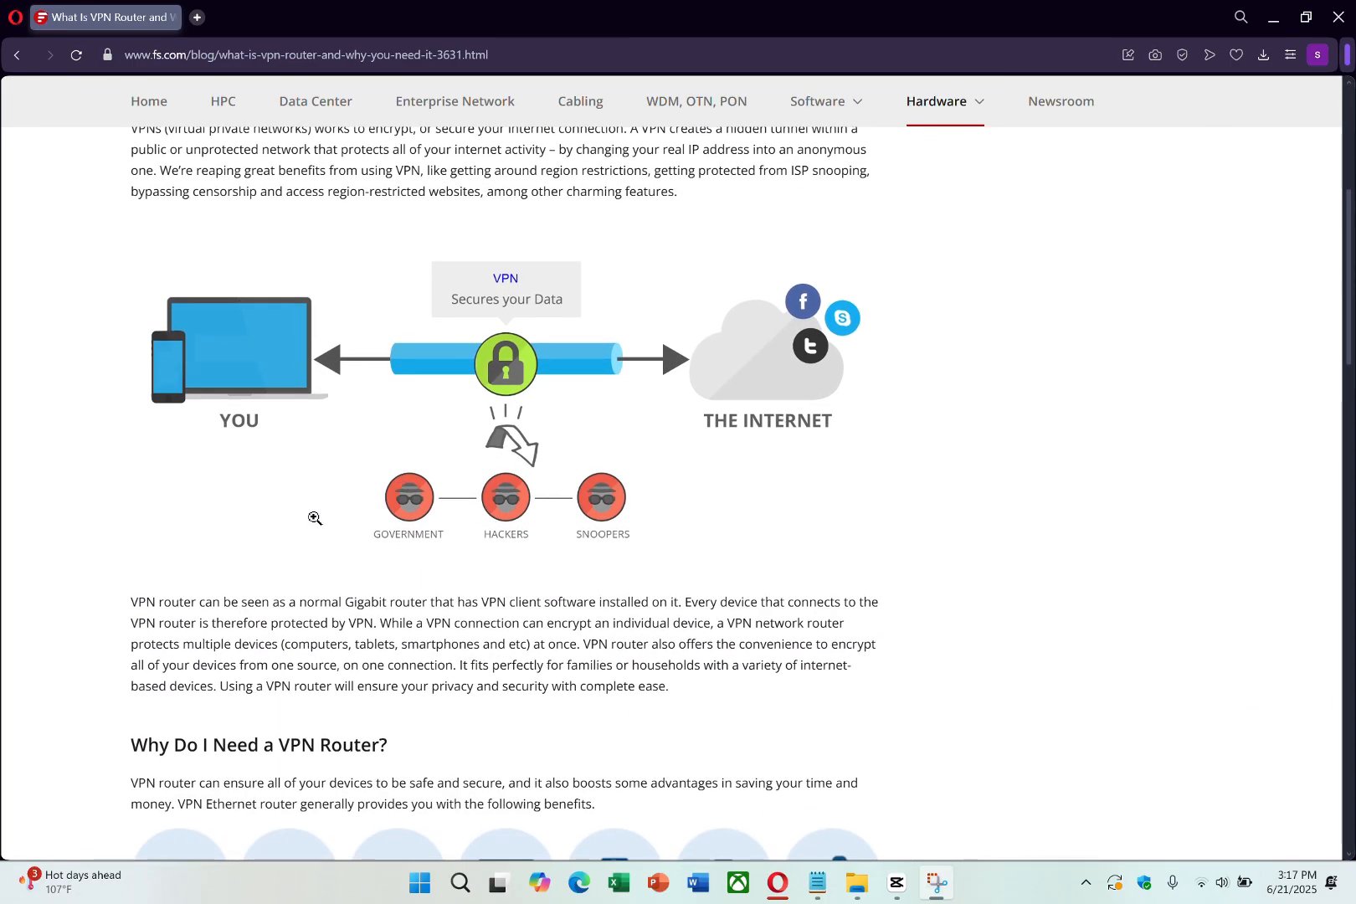
scroll("up", 3)
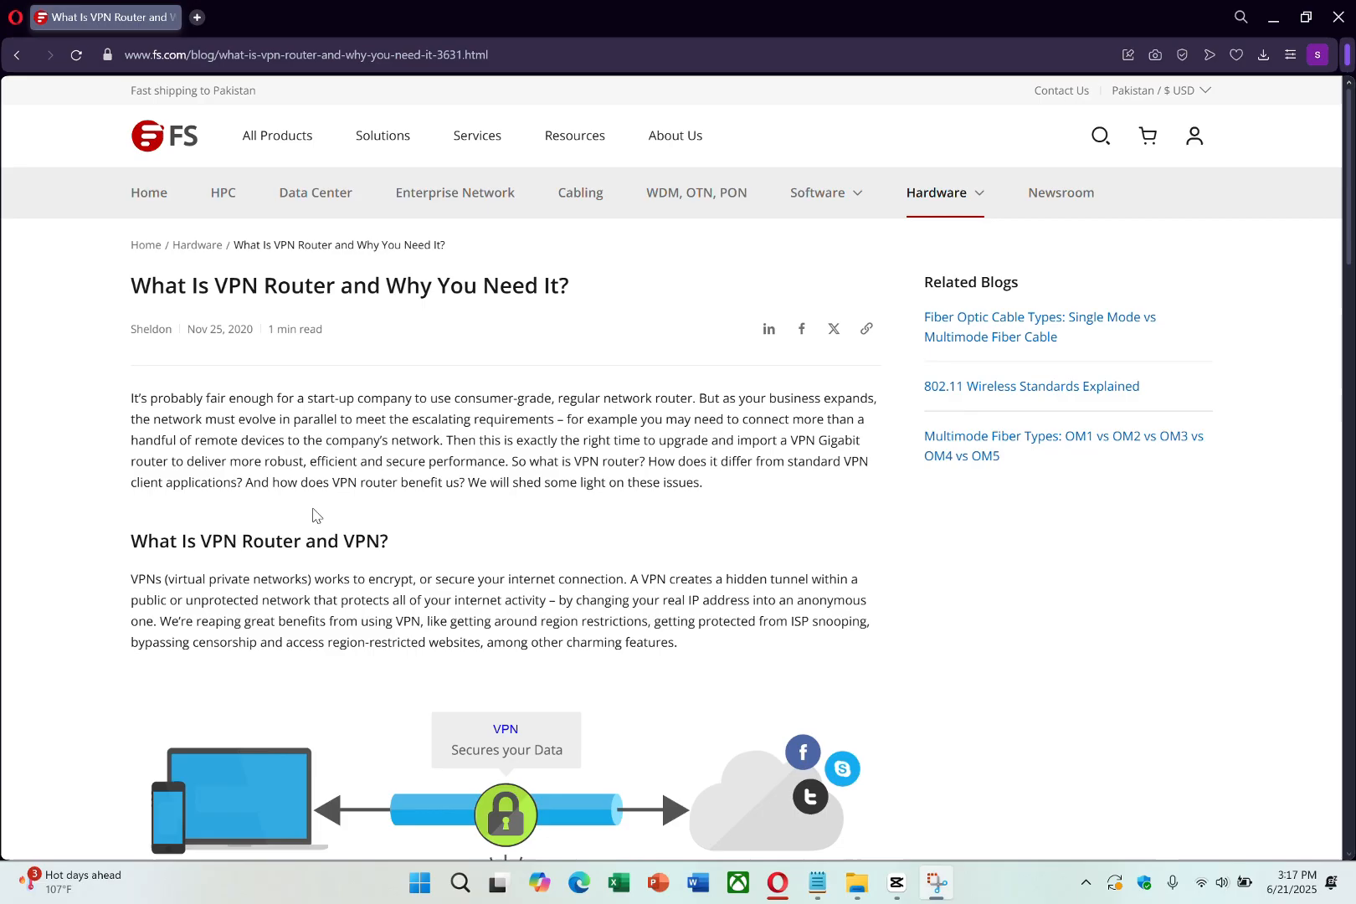
scroll("down", 3)
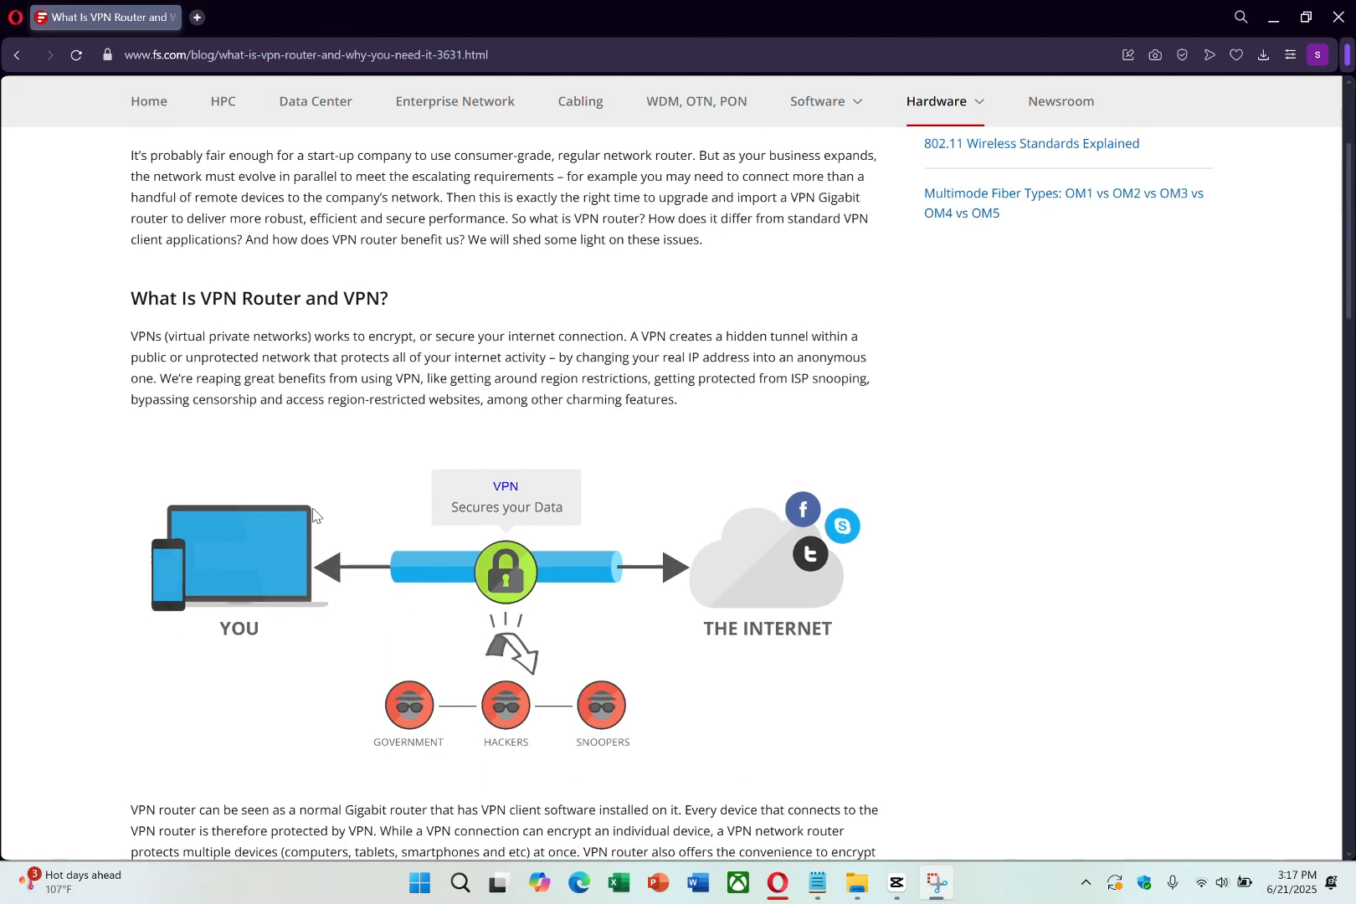
scroll("down", 3)
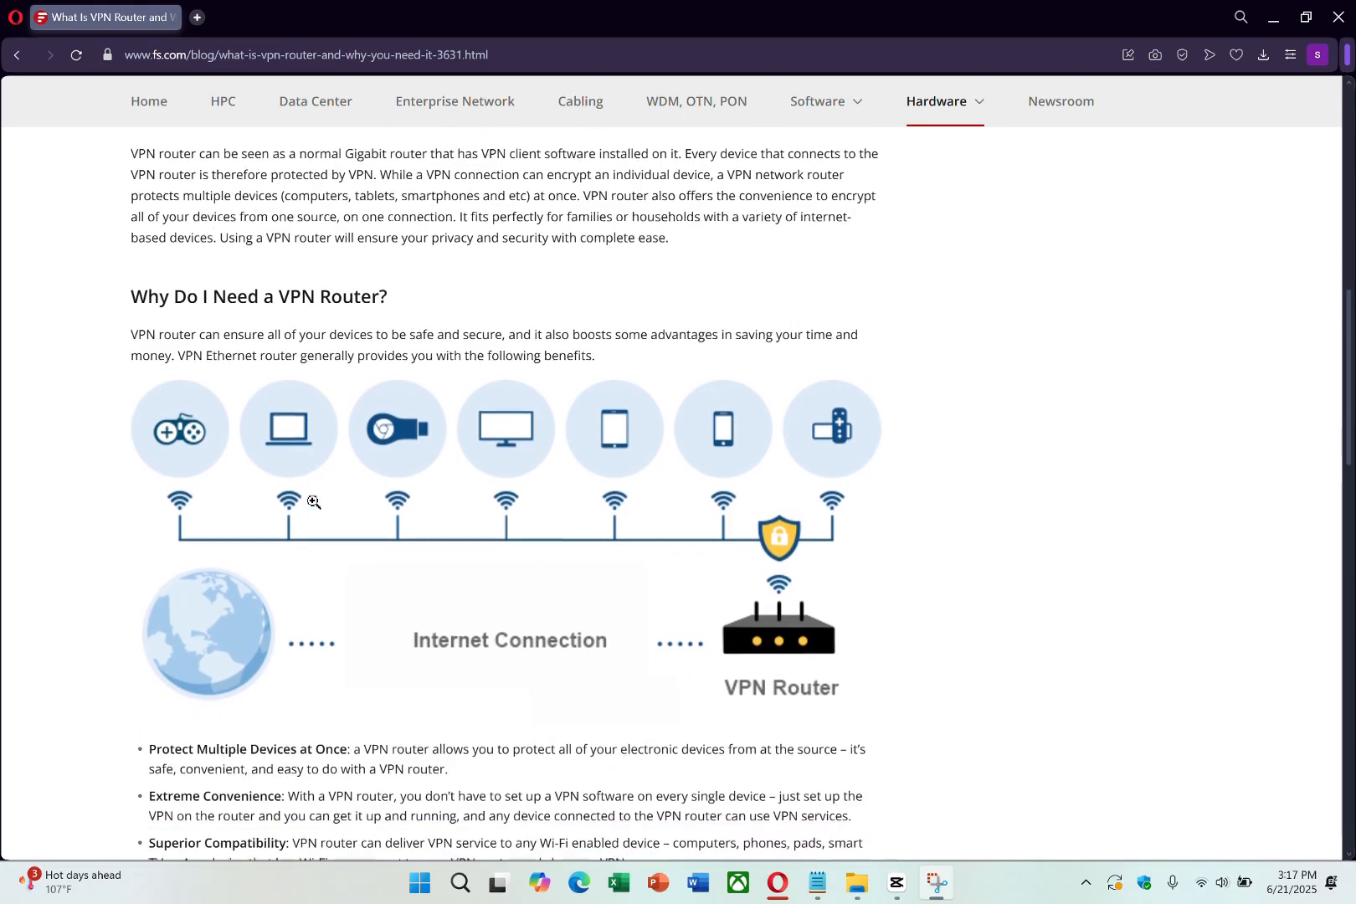
scroll("down", 3)
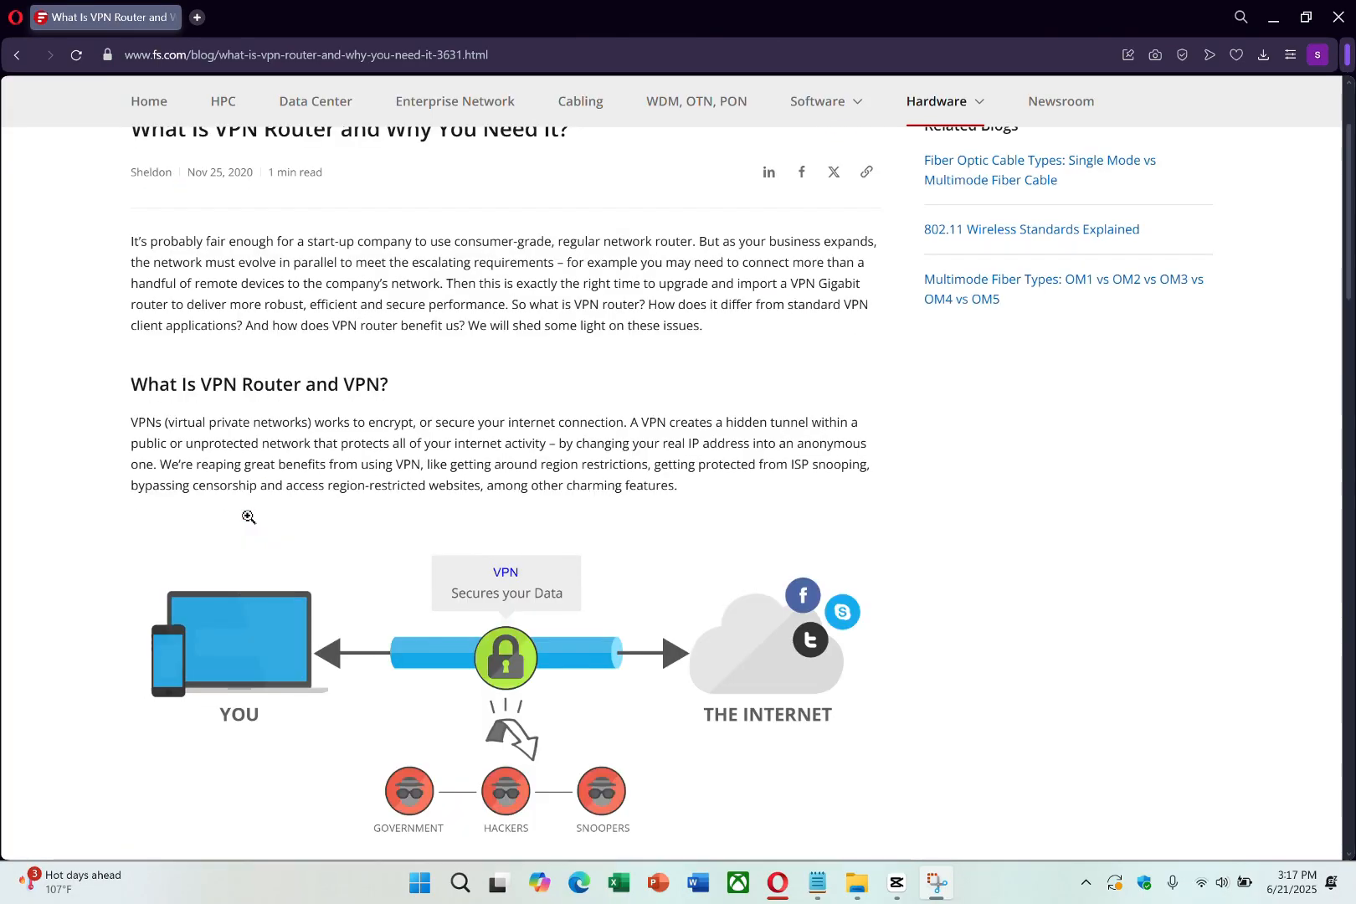
scroll("down", 3)
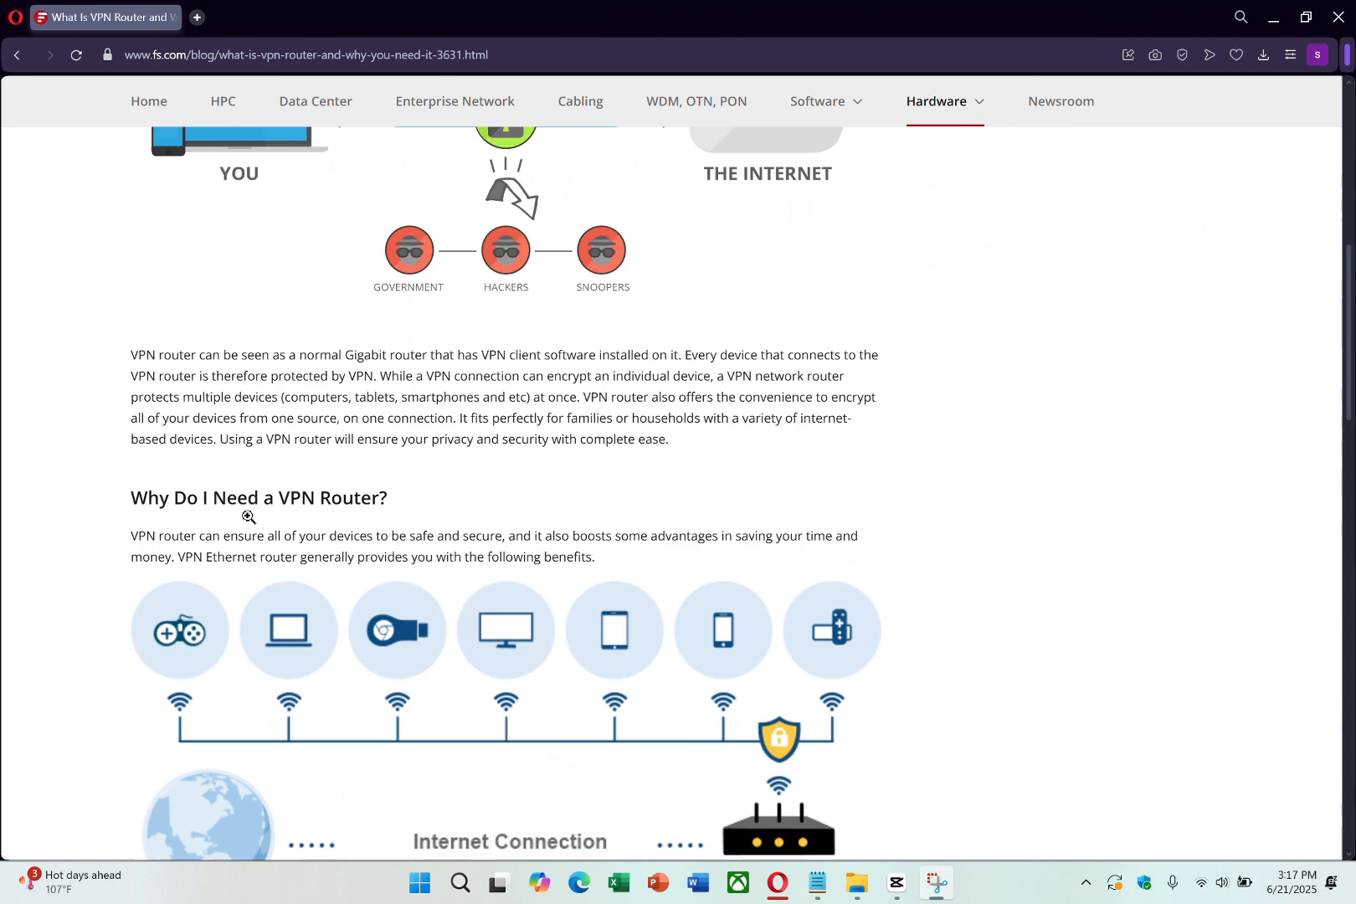
scroll("down", 3)
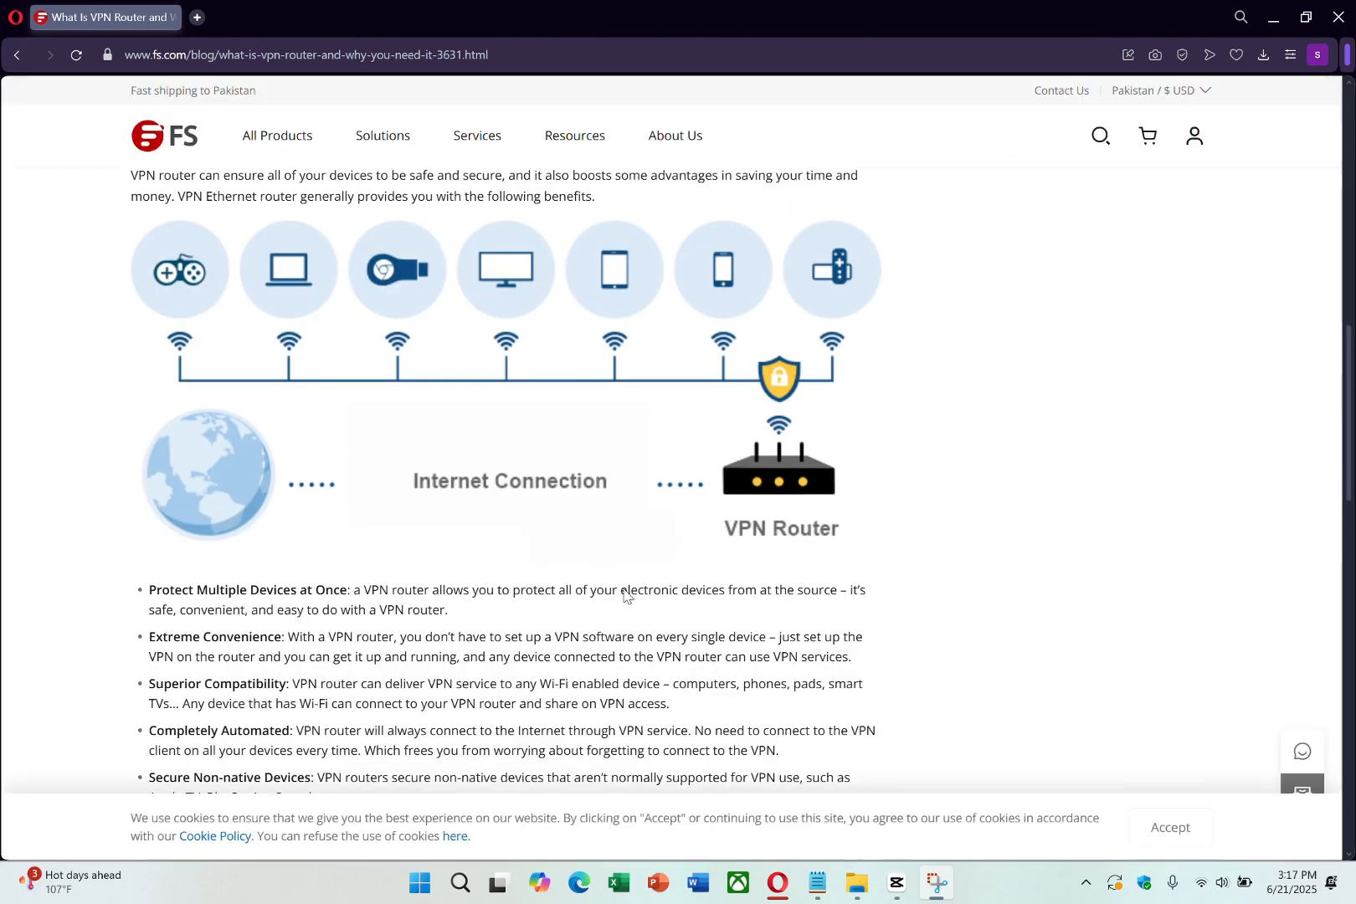
scroll("down", 3)
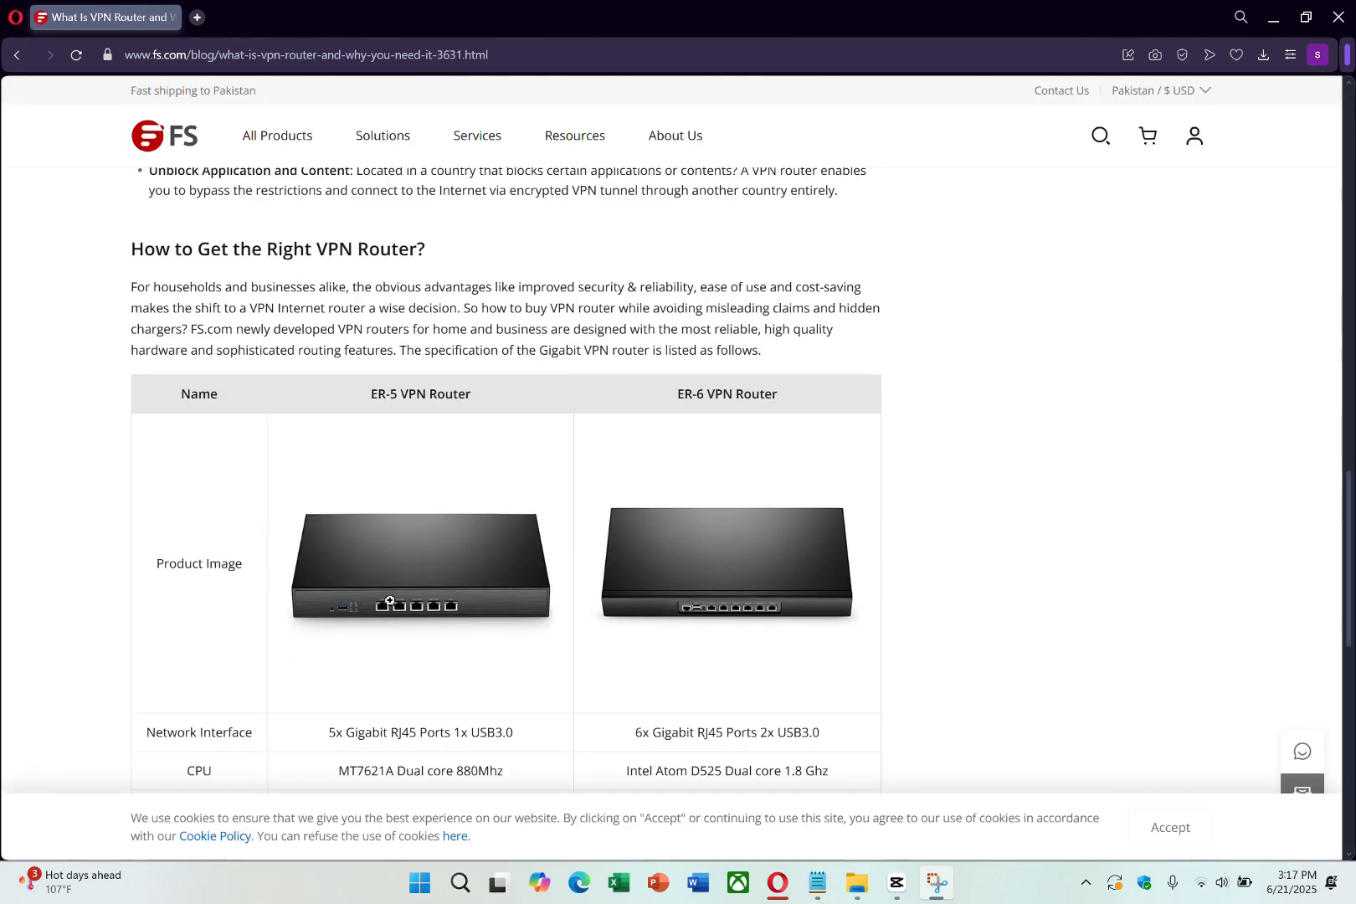
scroll("down", 3)
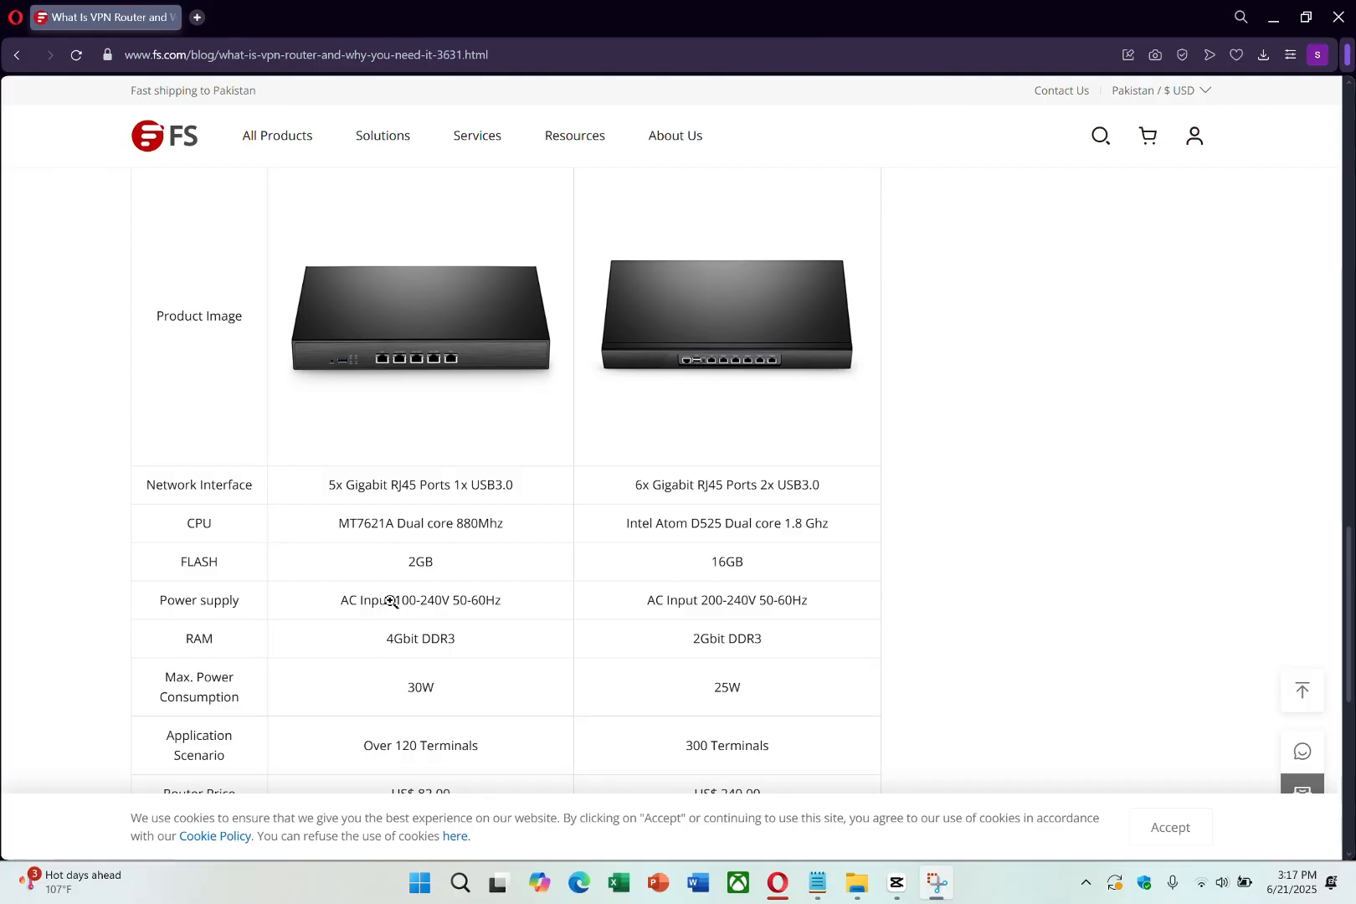
scroll("down", 3)
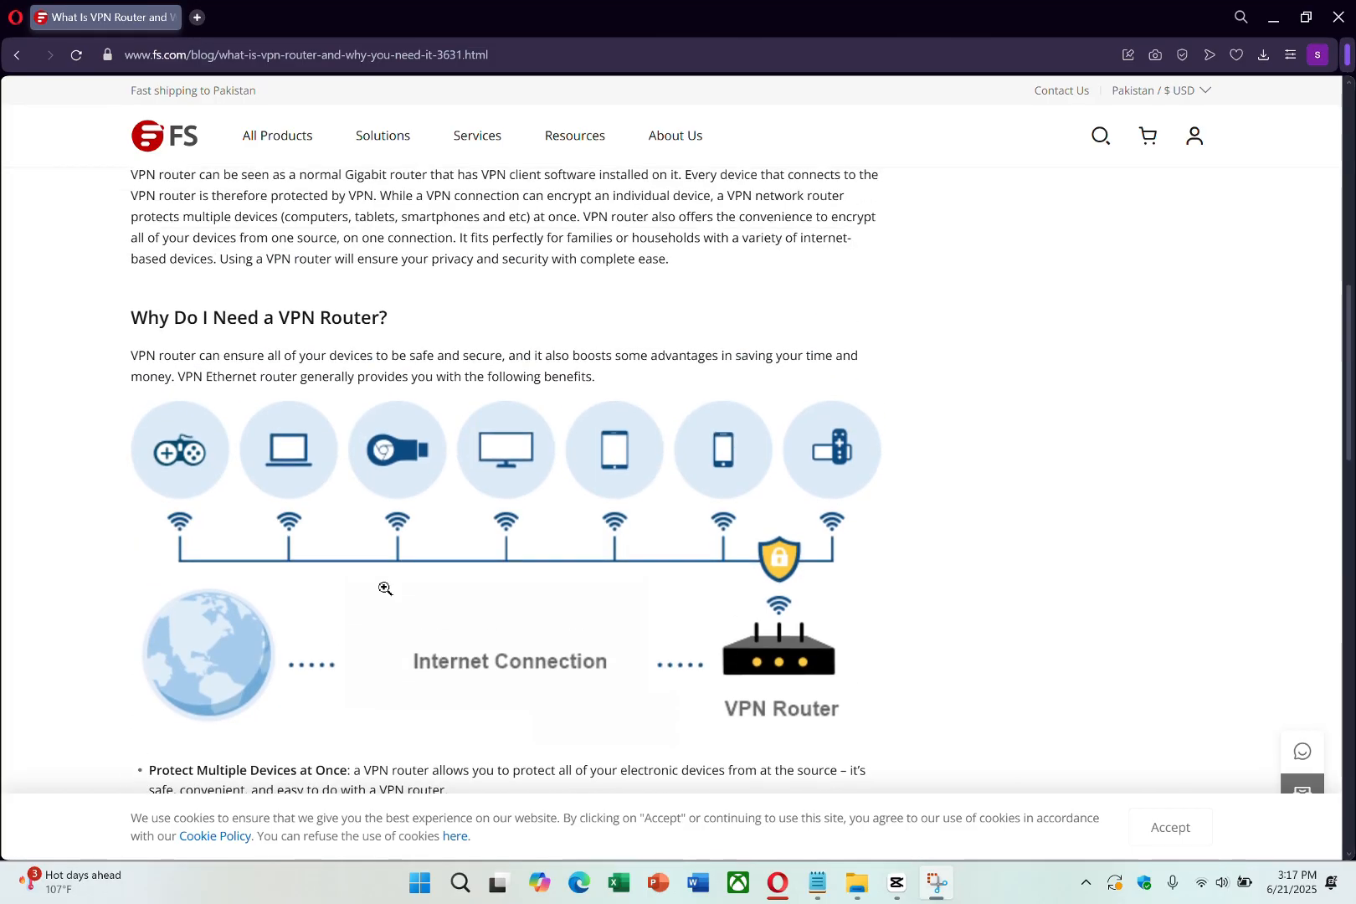
scroll("up", 3)
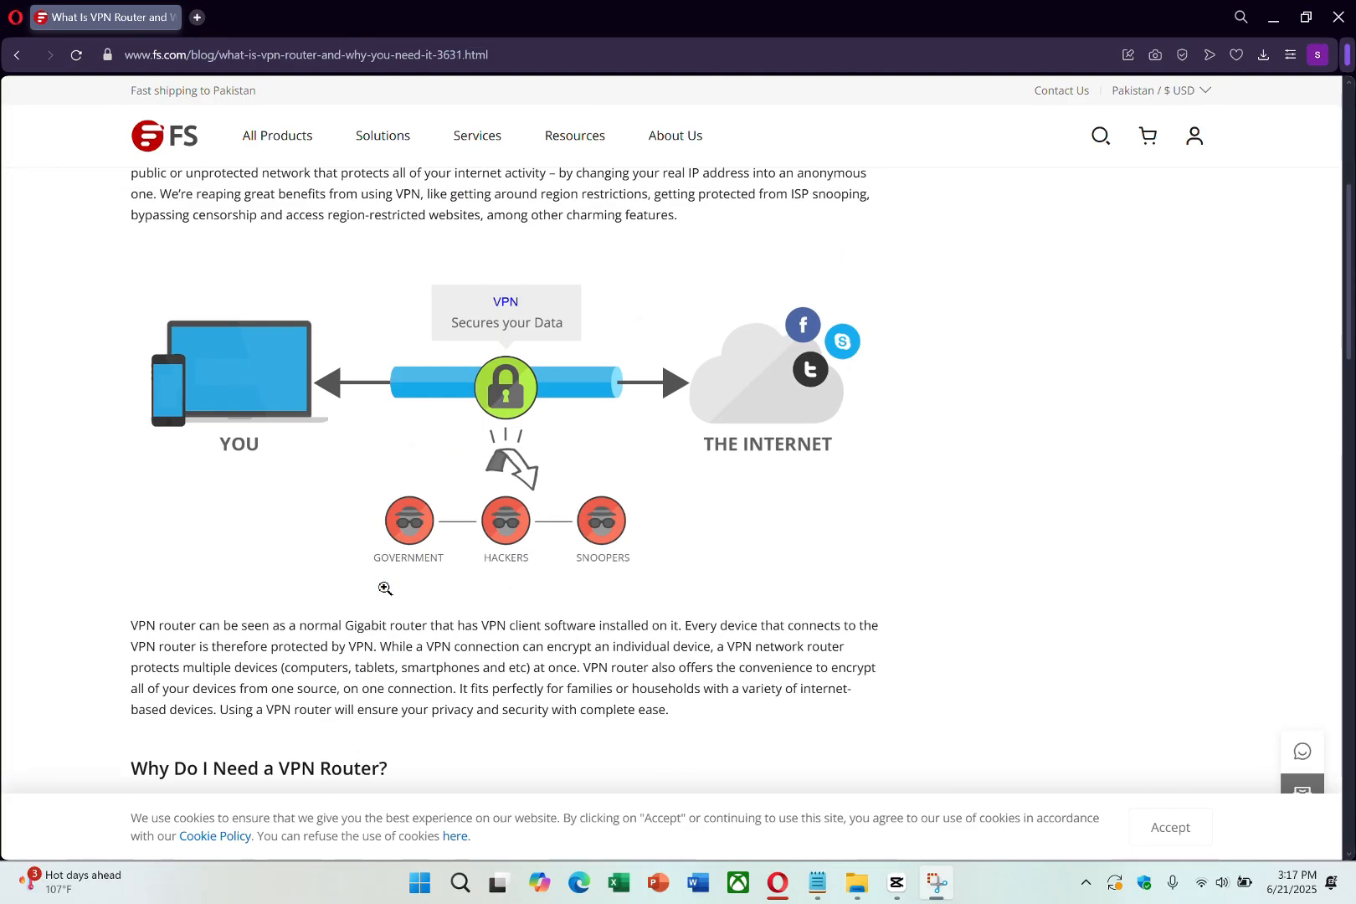
scroll("up", 3)
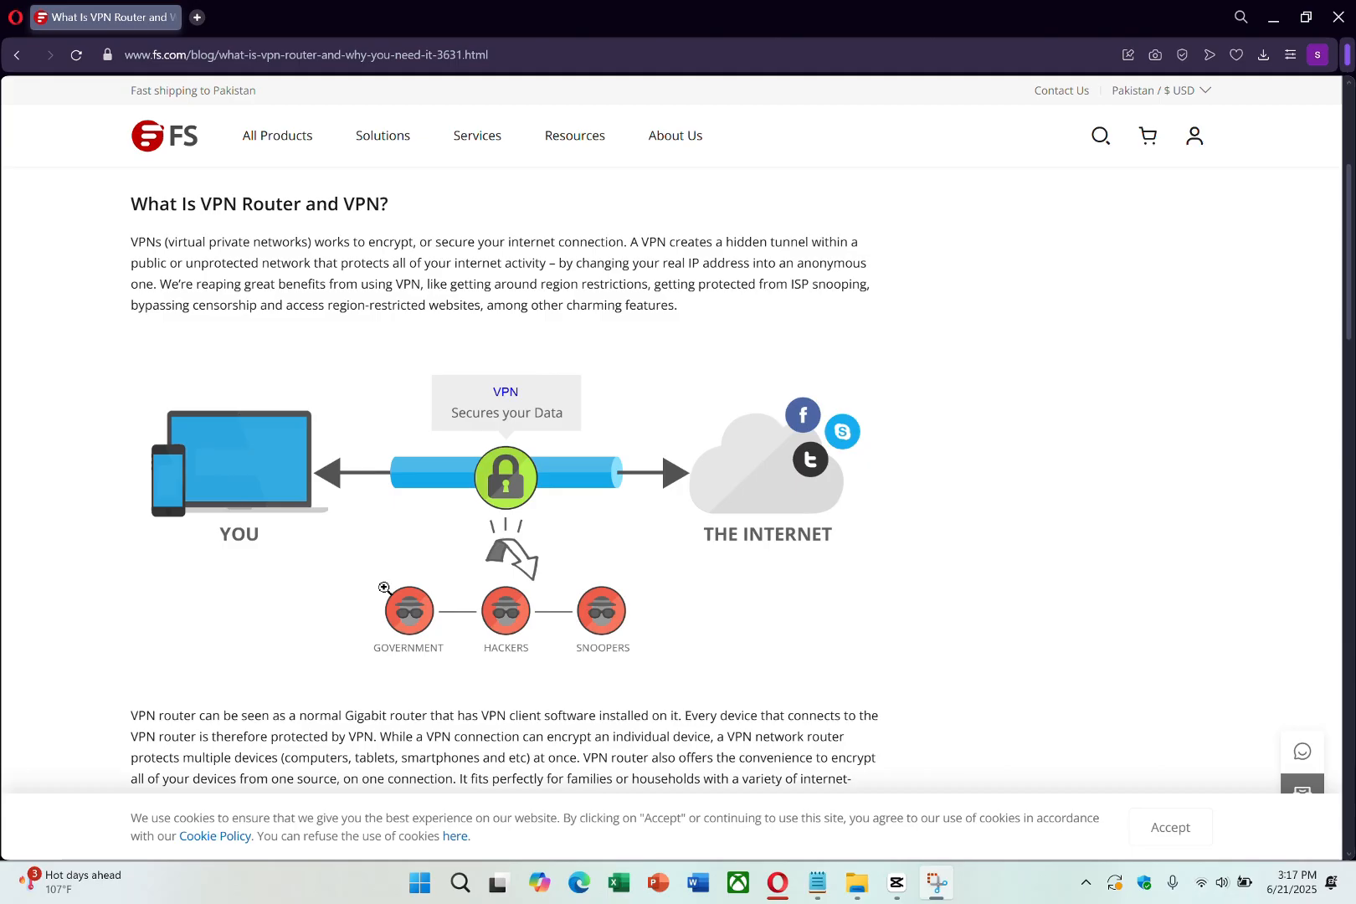
scroll("up", 3)
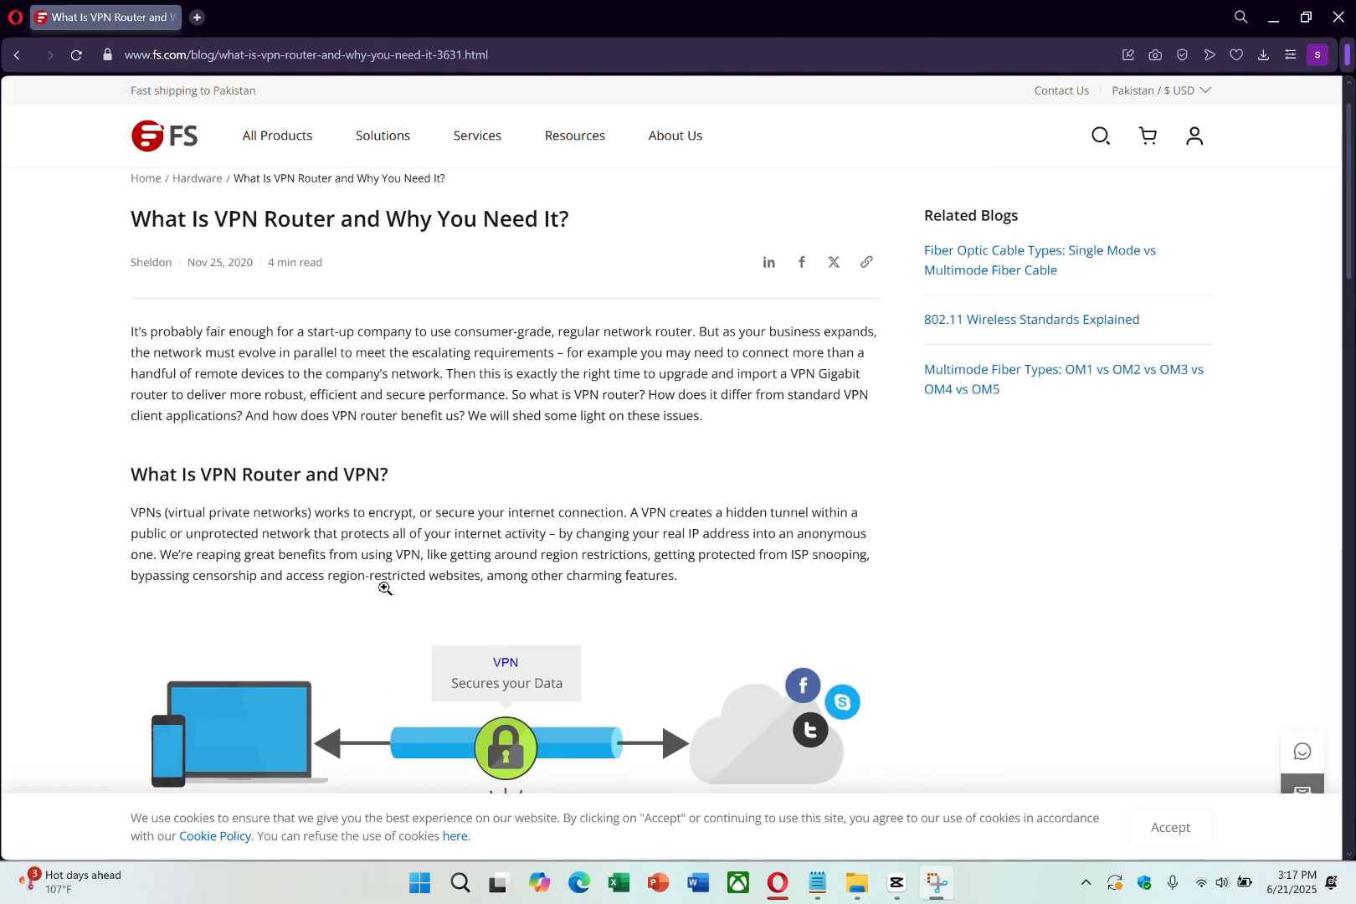
scroll("down", 3)
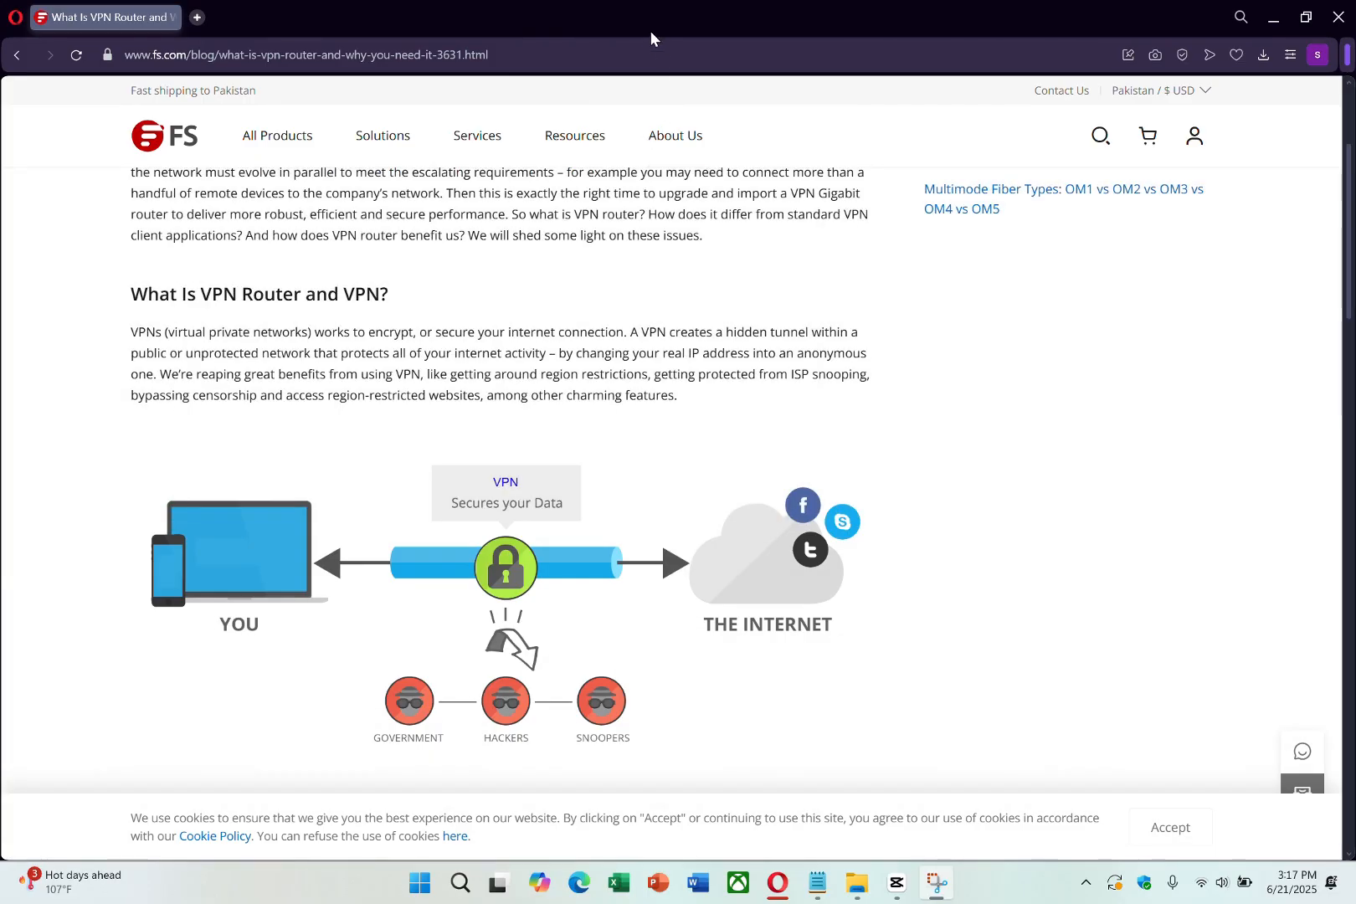
scroll("up", 3)
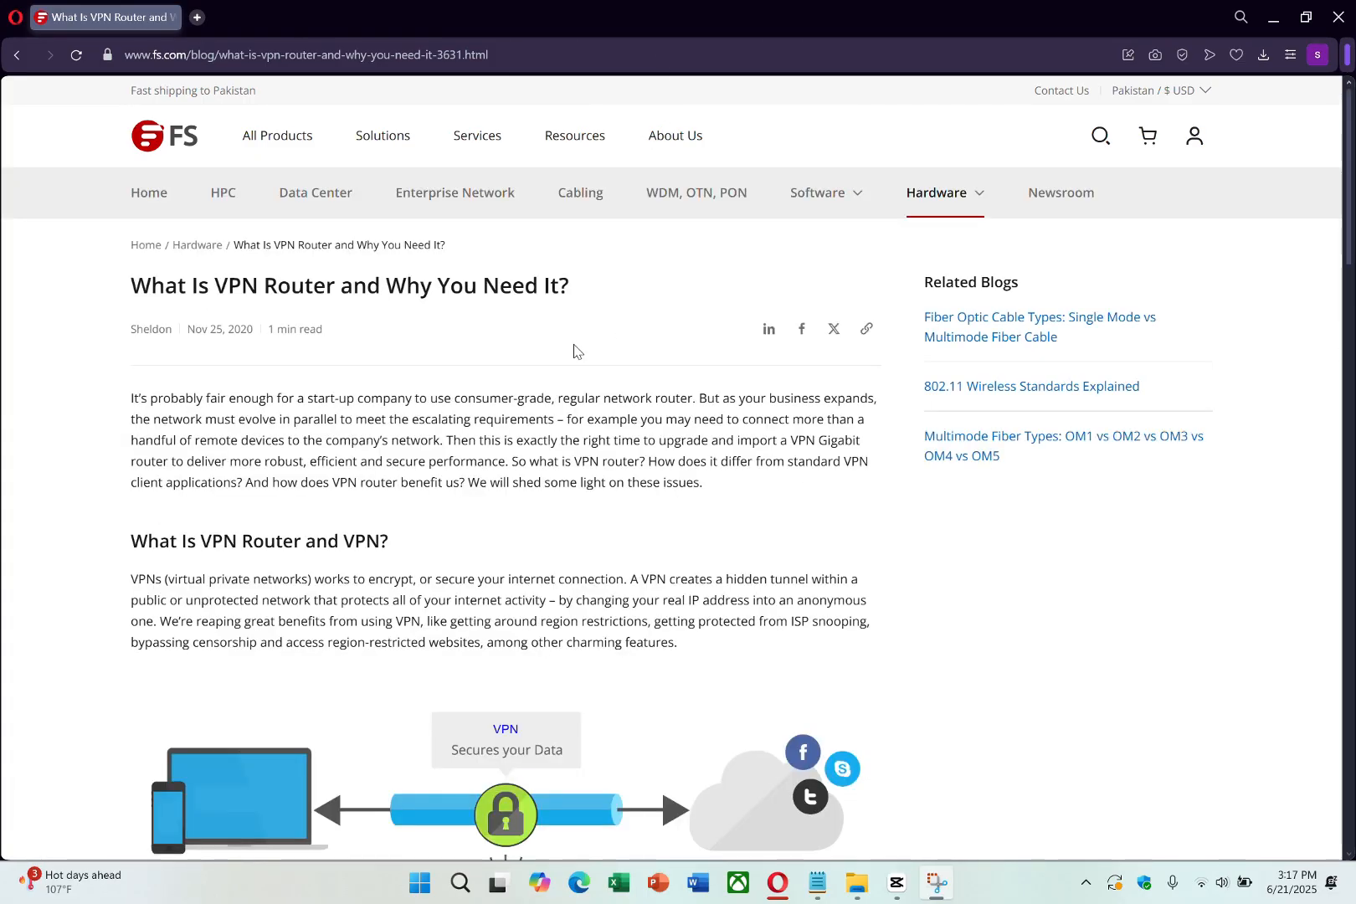
scroll("down", 3)
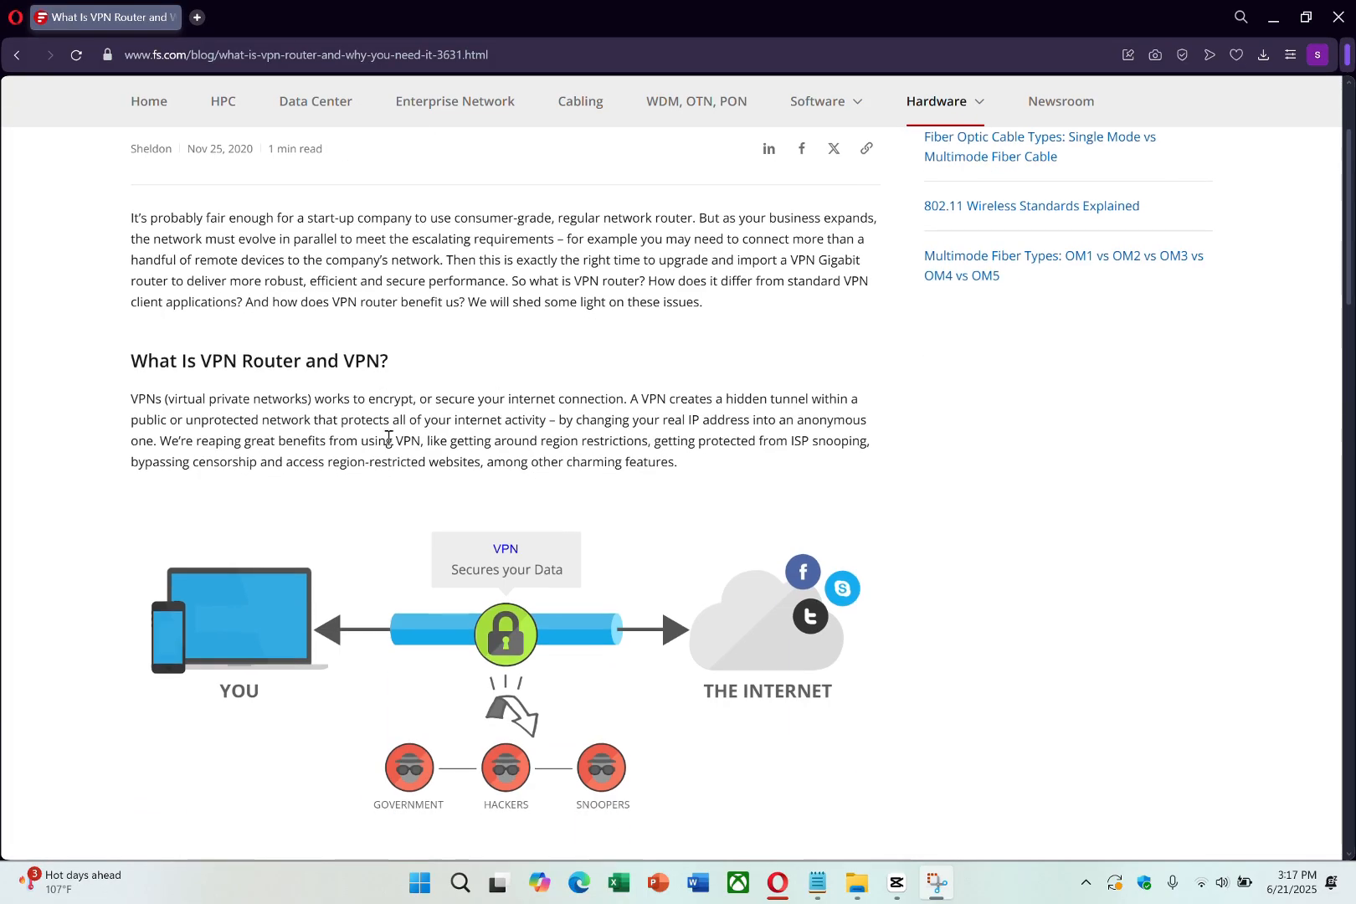
scroll("down", 3)
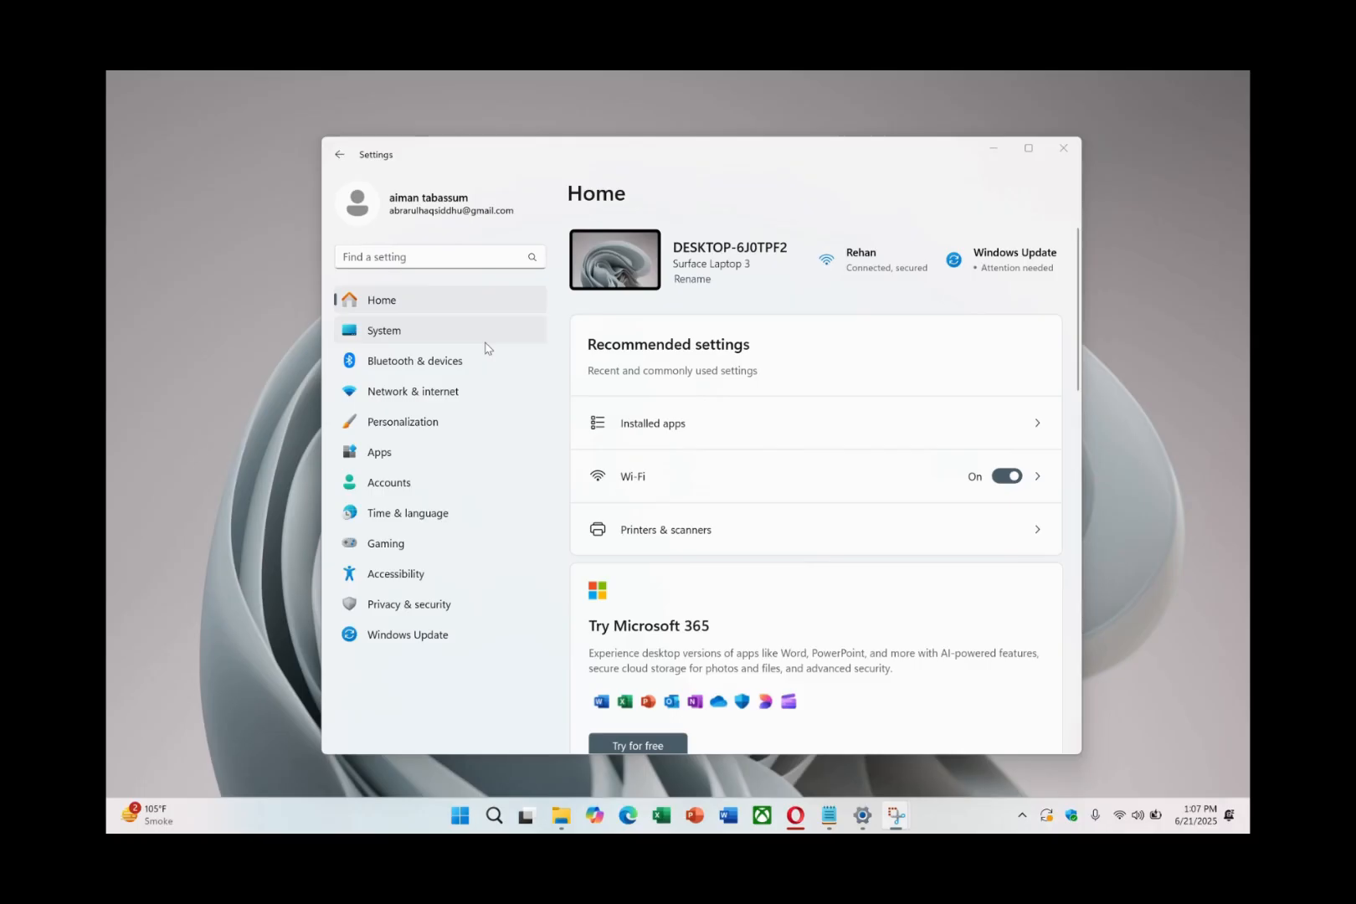
left_click(411, 390)
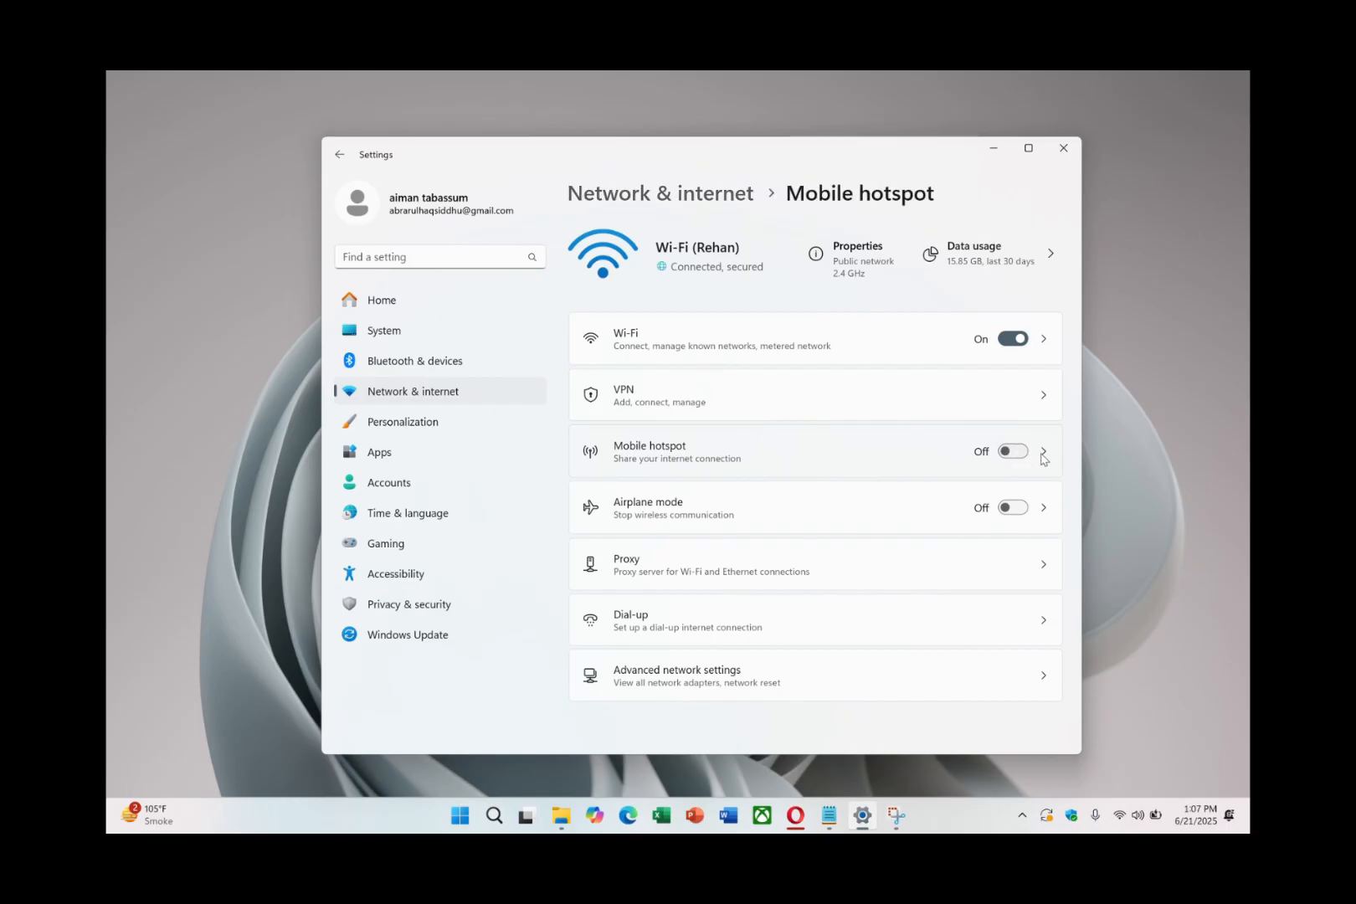
left_click(1012, 450)
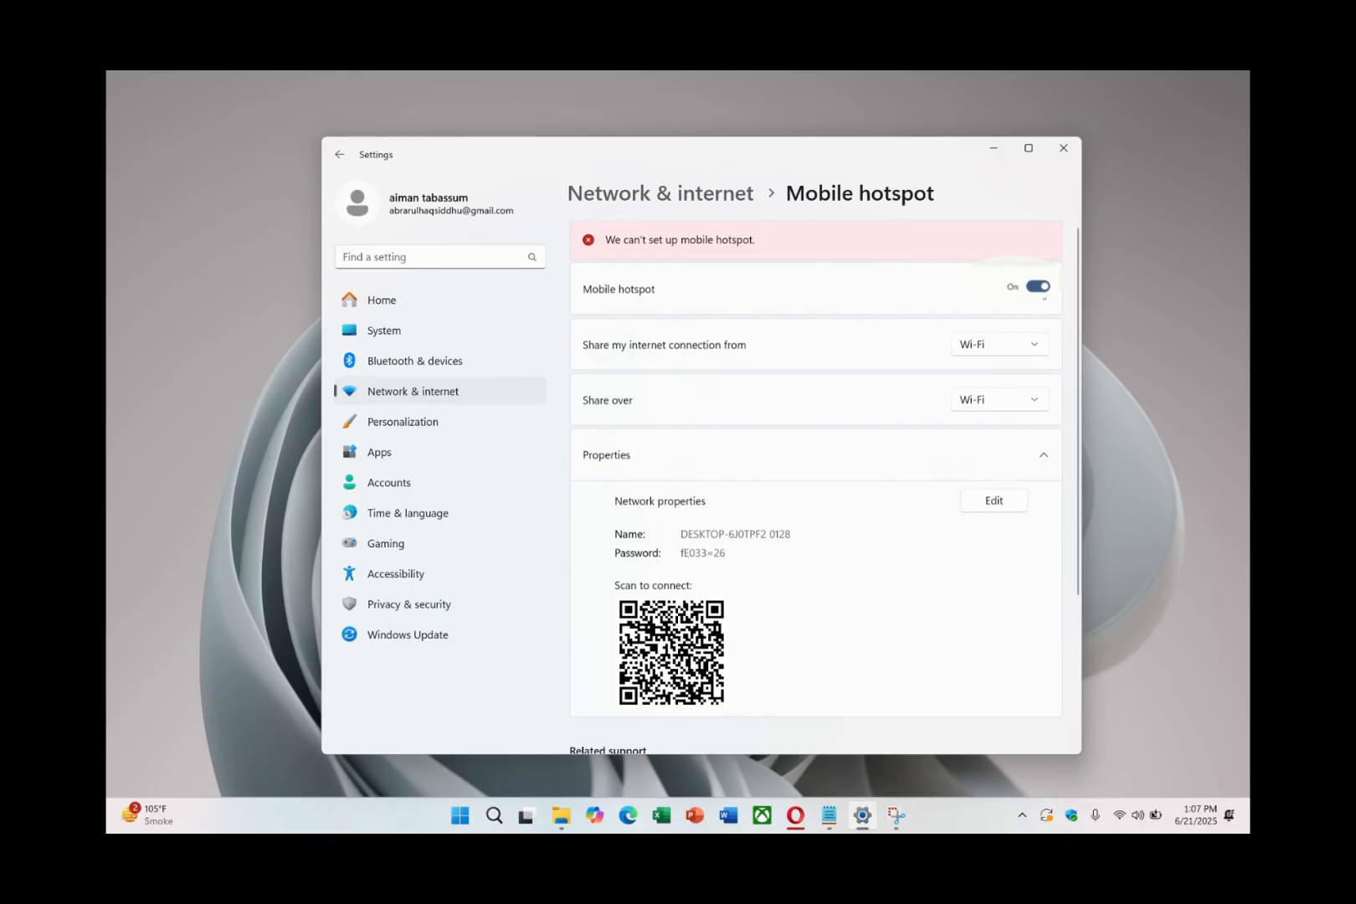
left_click(993, 500)
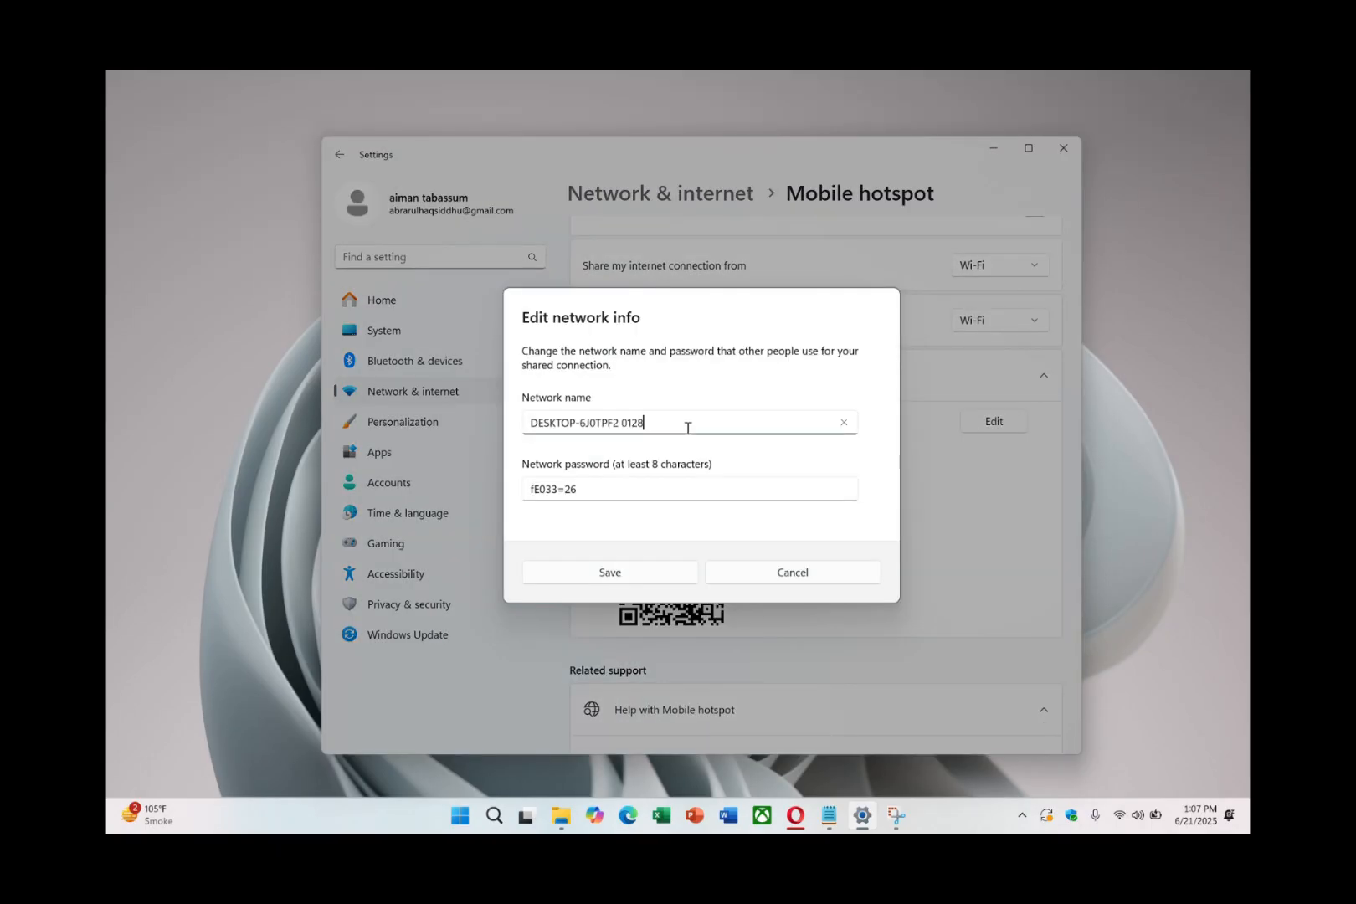
Step: Rename the hotspot network to 'nord vpn', keep the password, save it, then head to Control Panel
left_click(843, 424)
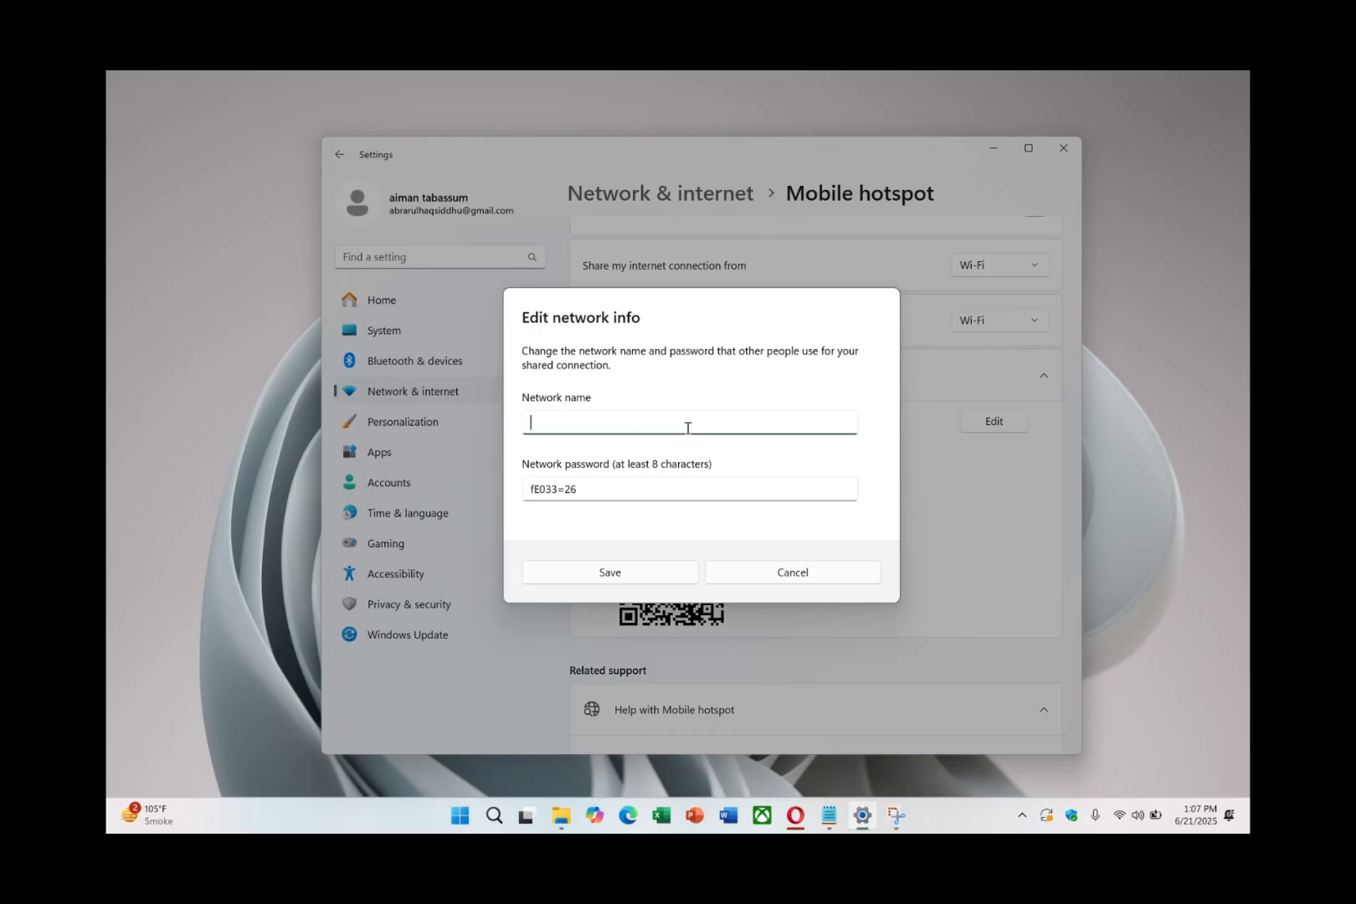
type("nord")
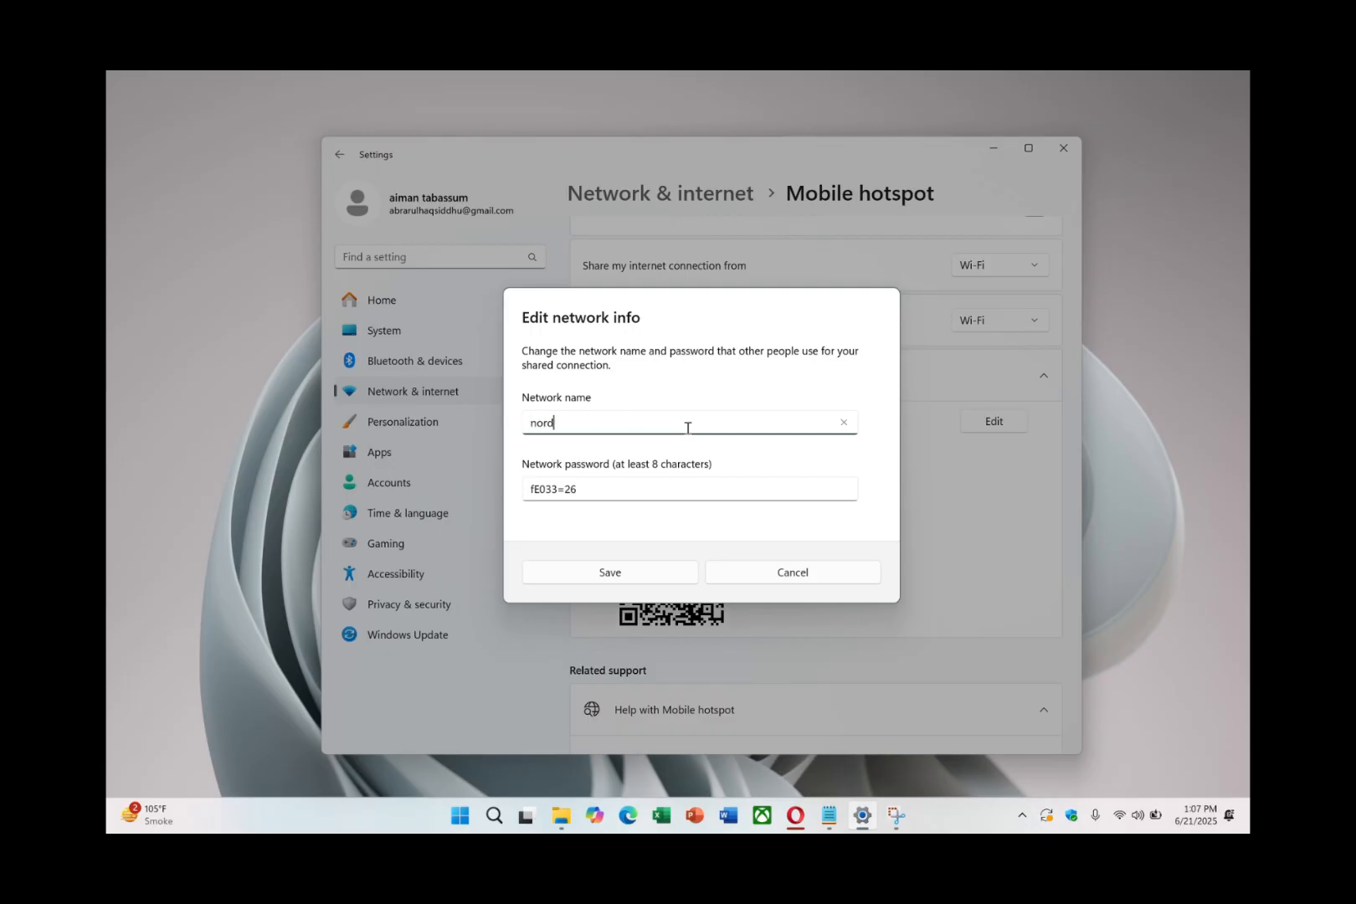
type("vpn")
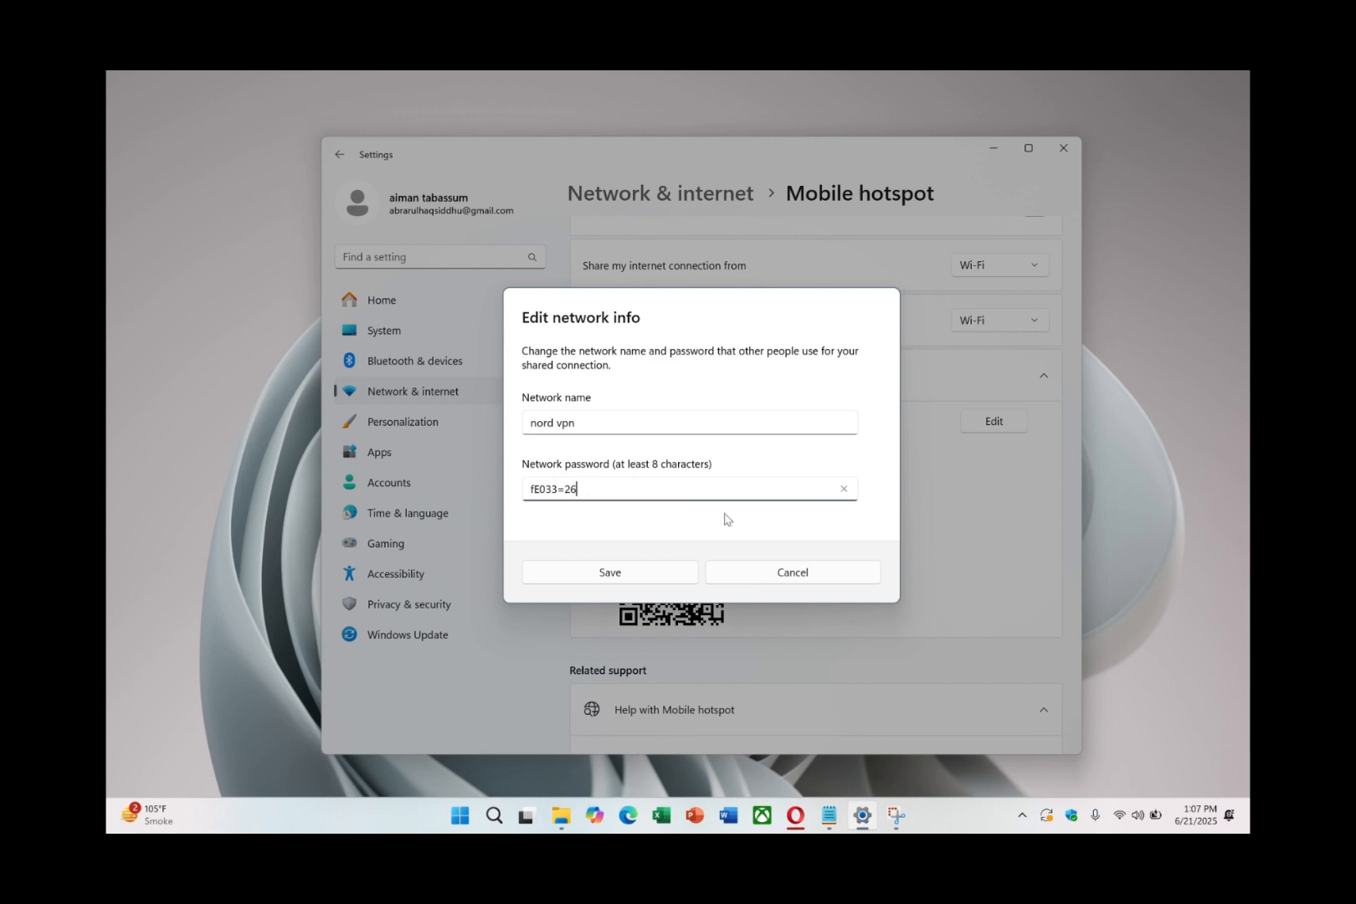
left_click(609, 572)
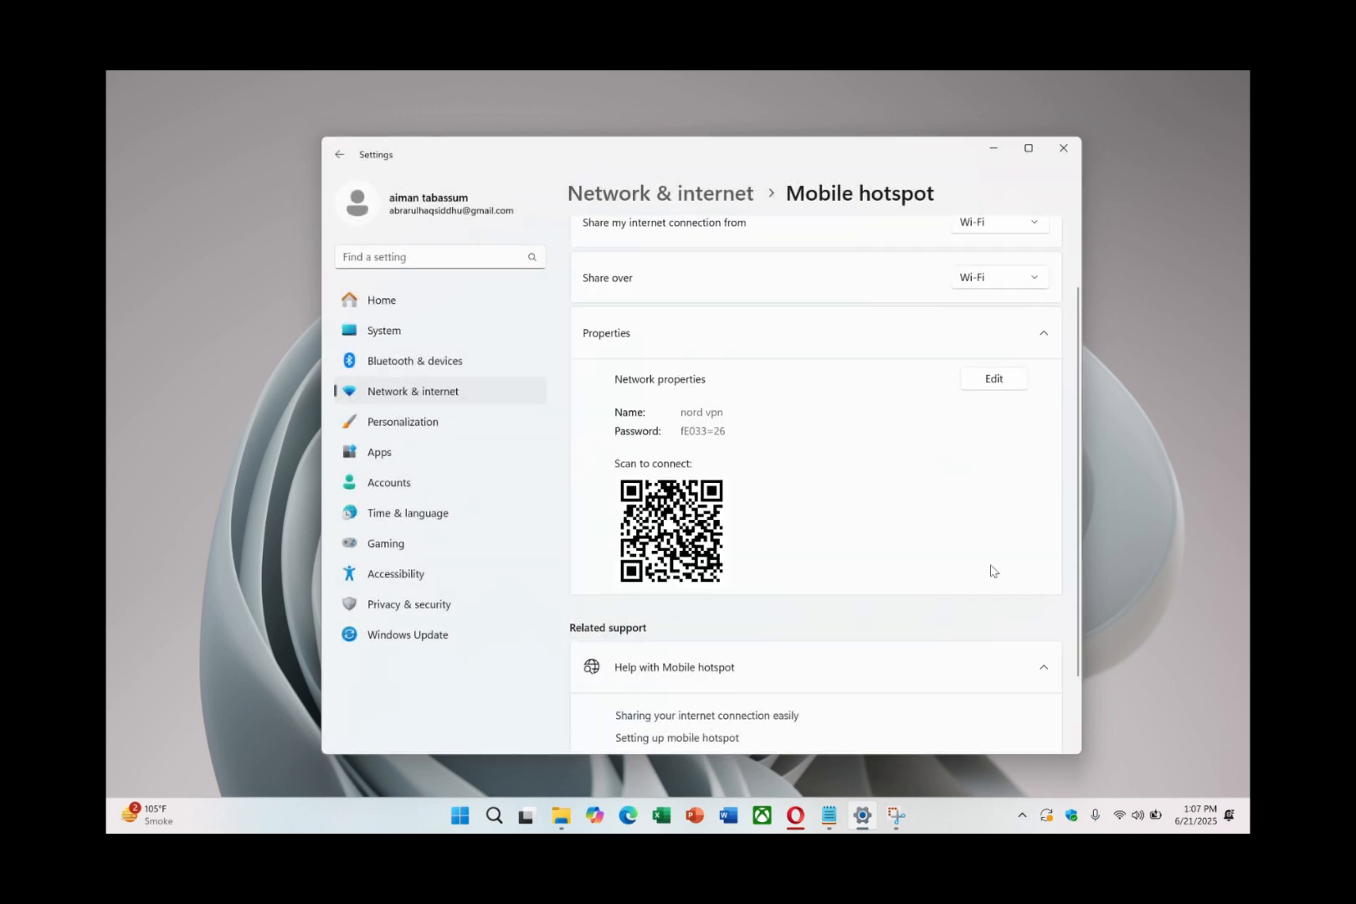
left_click(459, 815)
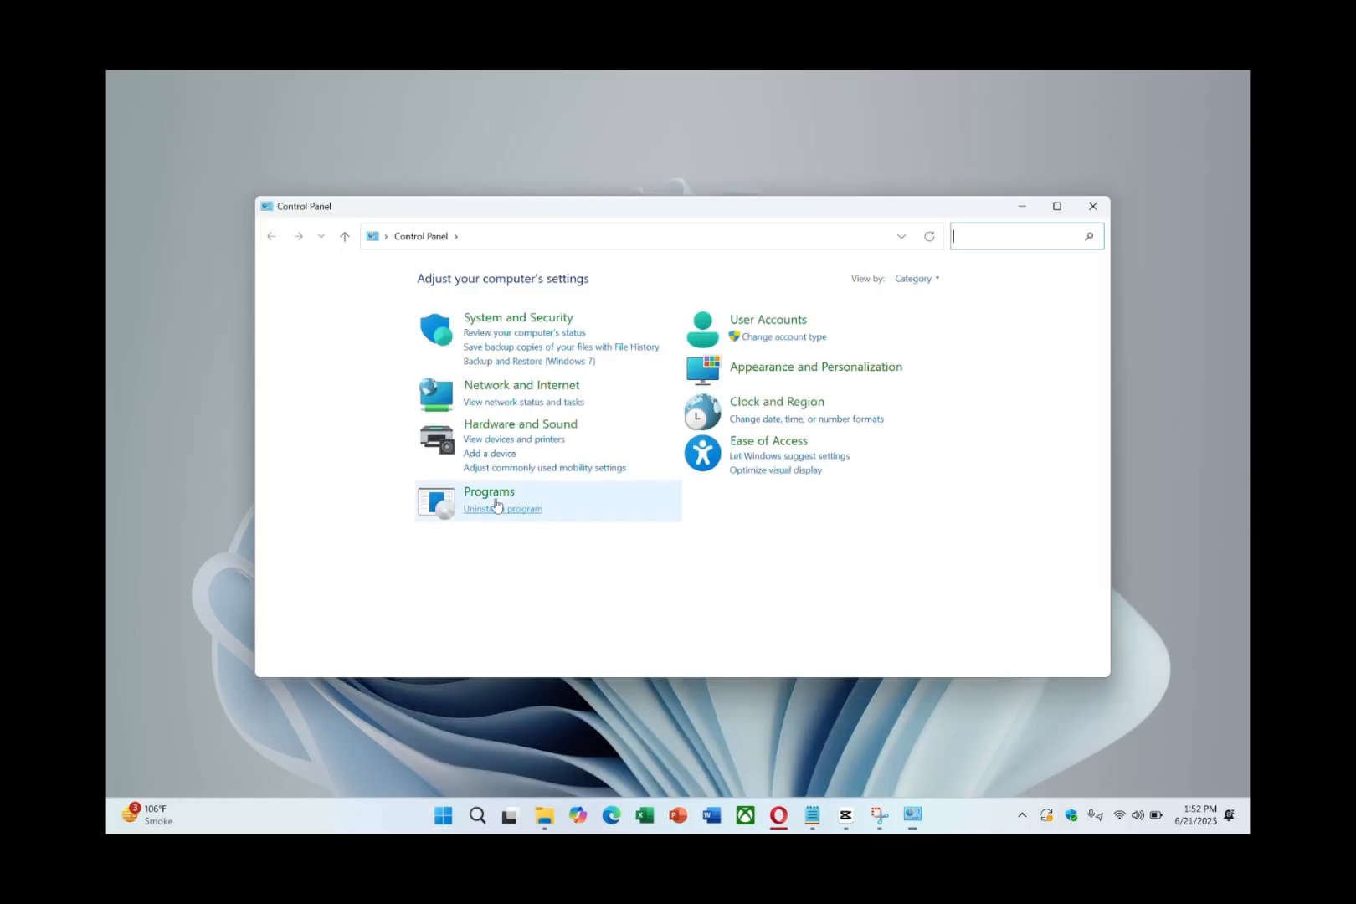
Step: Show the Network Connections list with NordLynx, OpenVPN, Ethernet and Wi-Fi adapters via Network and Sharing Center
left_click(521, 383)
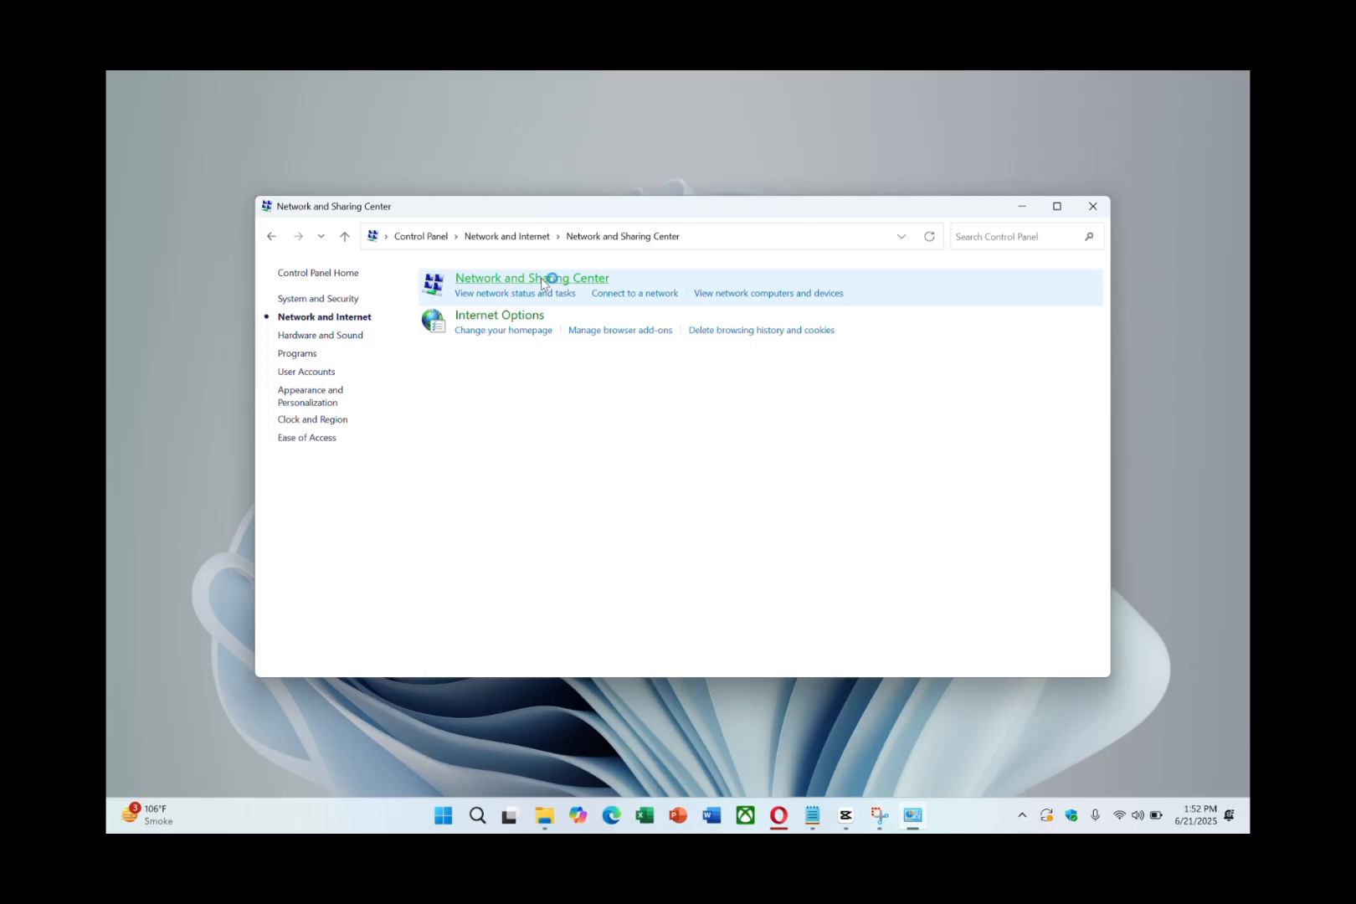
left_click(531, 278)
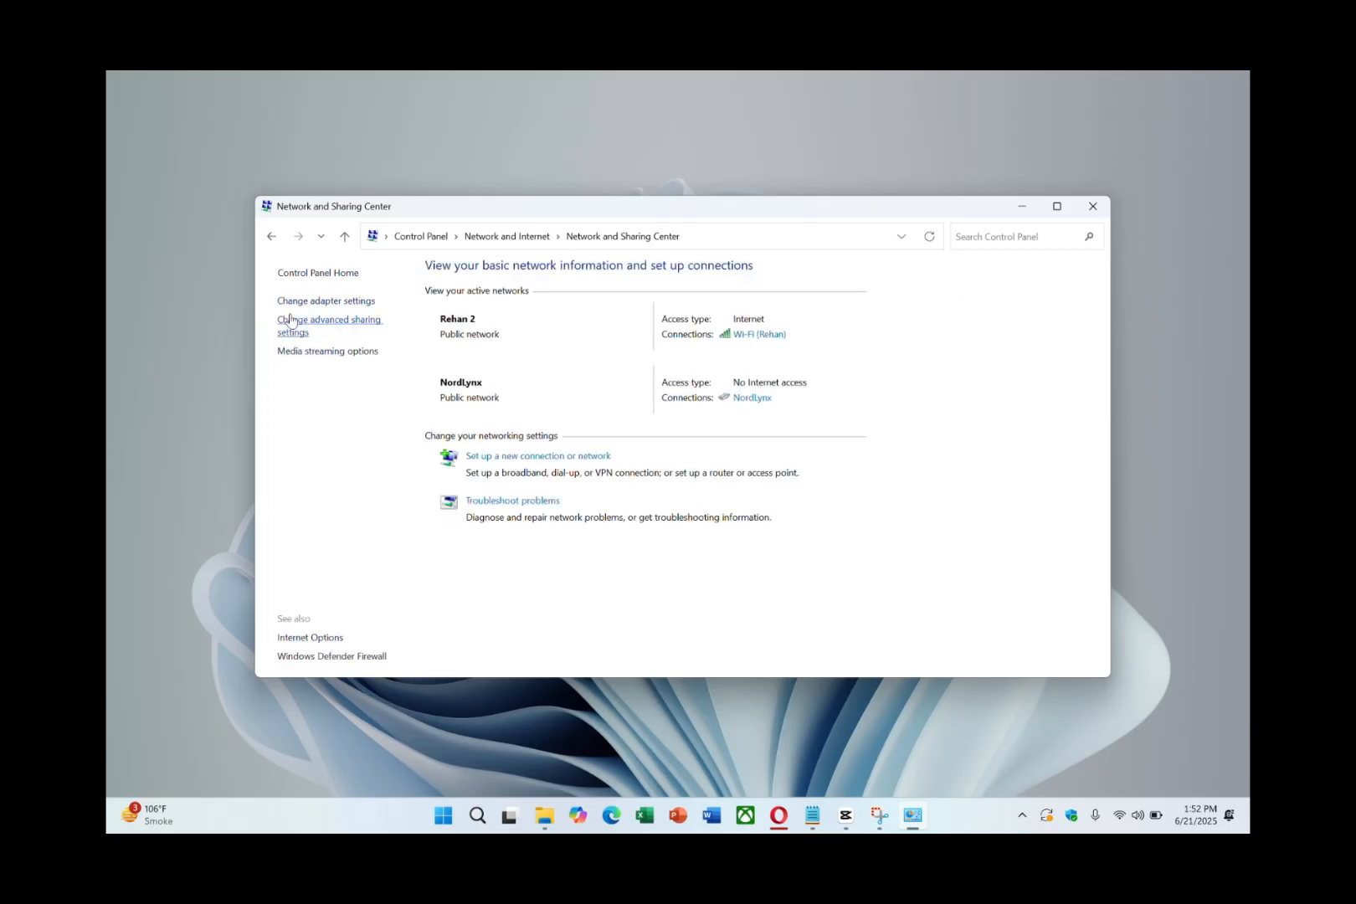
left_click(324, 300)
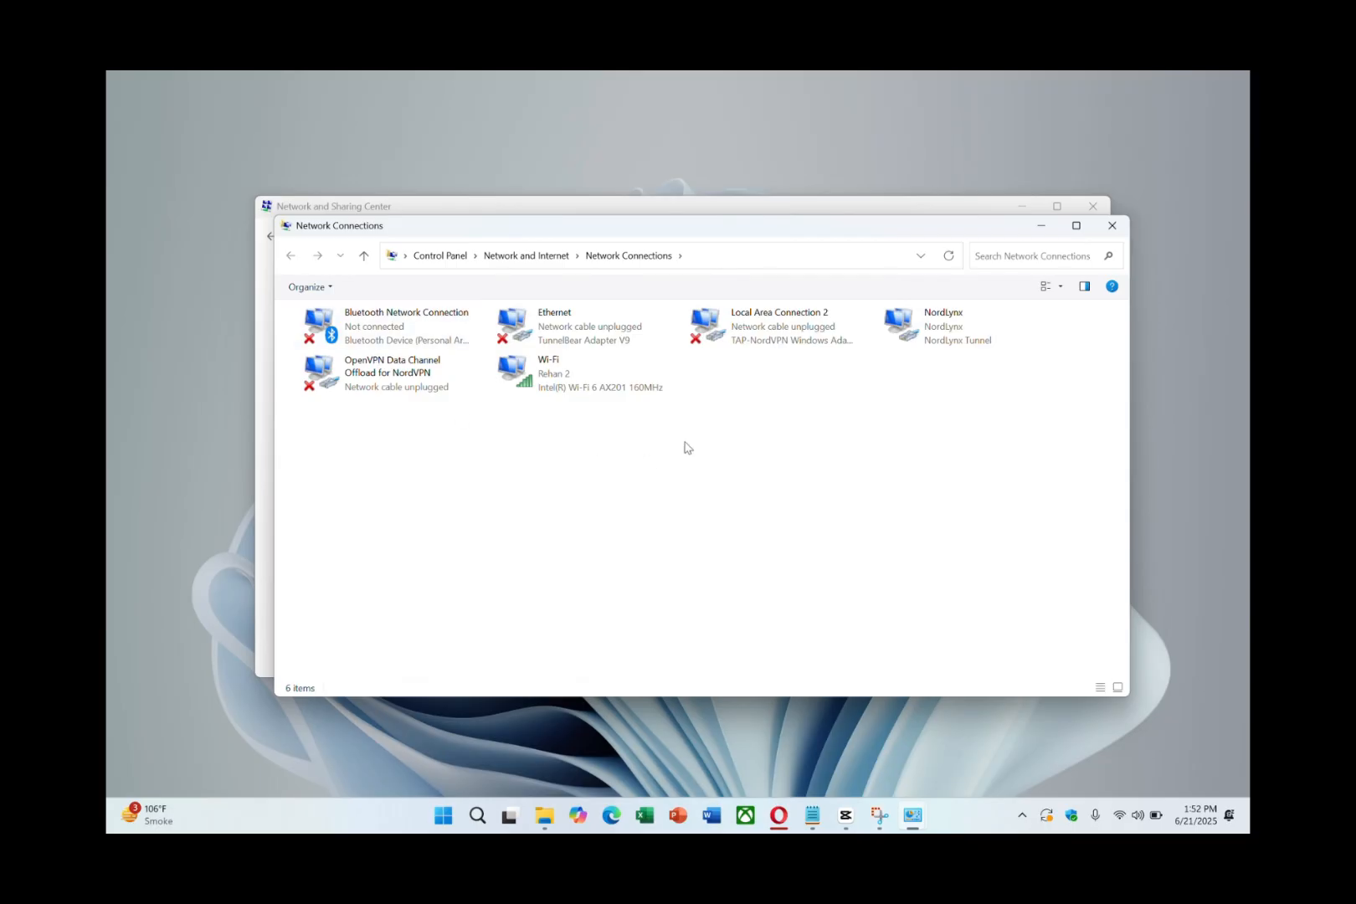
mouse_move(688, 445)
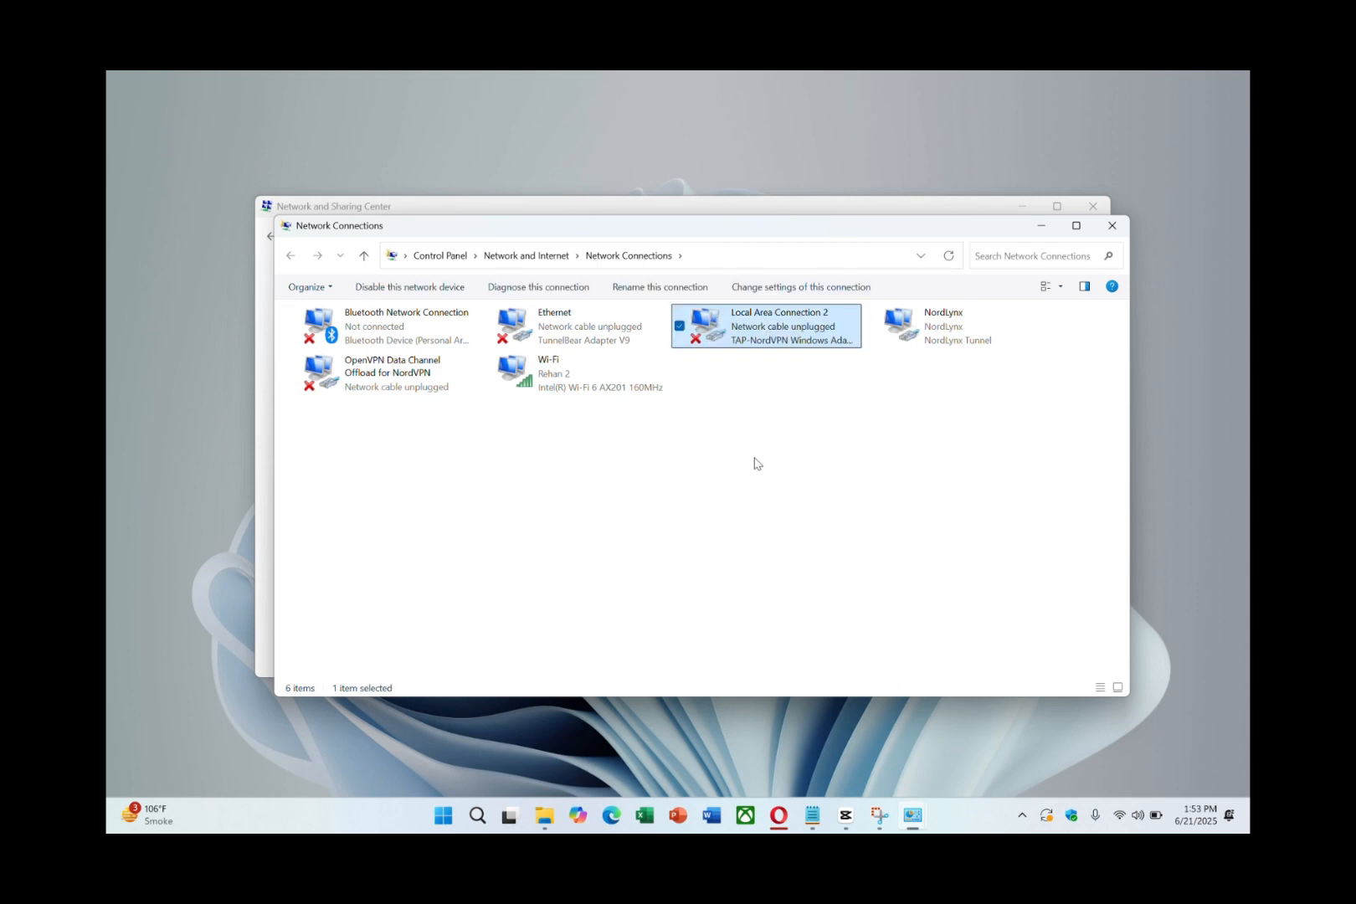
Step: In Local Area Connection 2's Sharing settings, allow other users to connect and share to OpenVPN Data Channel Offload
double_click(765, 325)
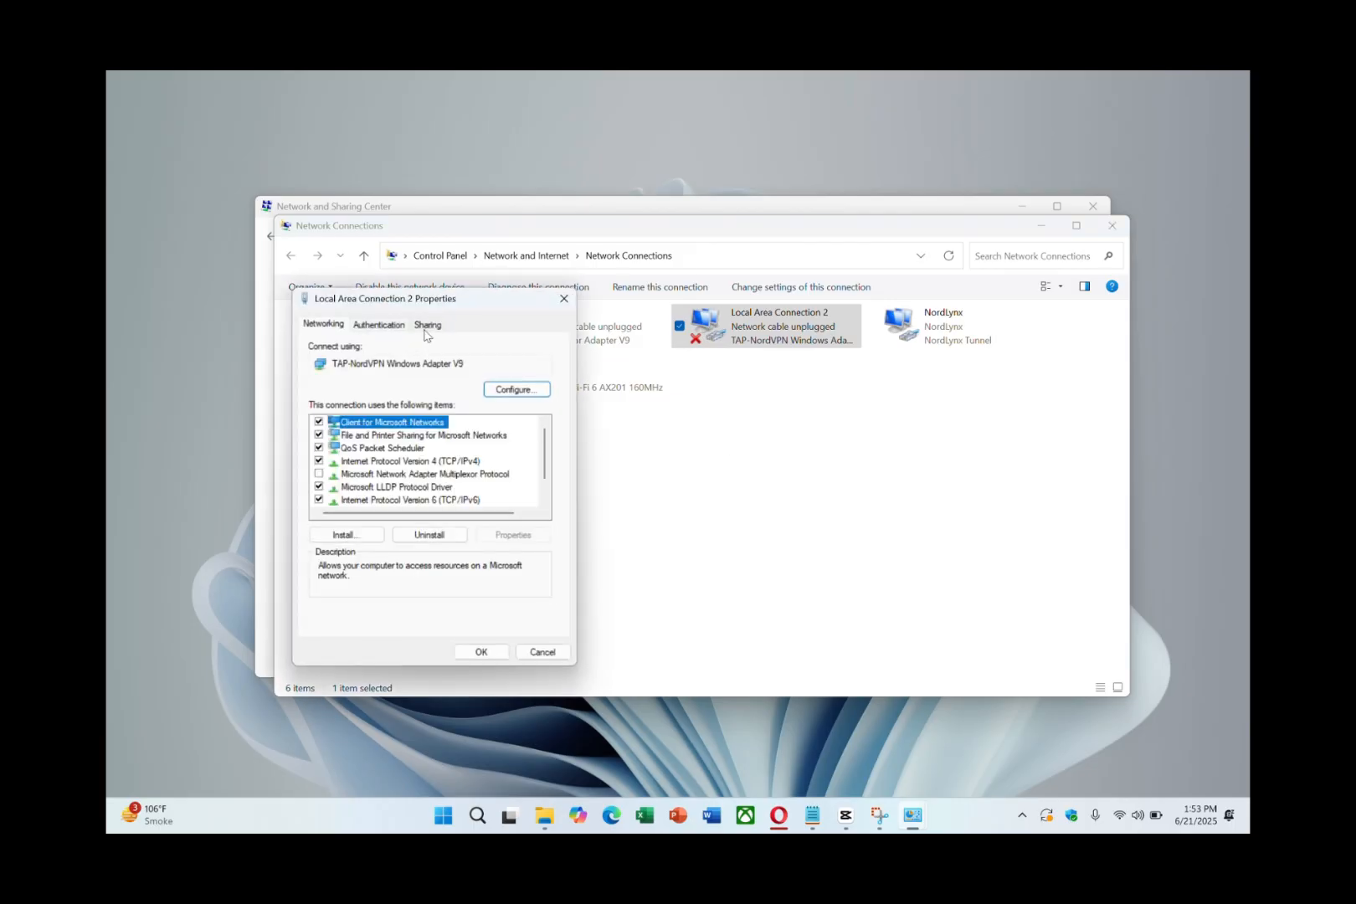
left_click(427, 324)
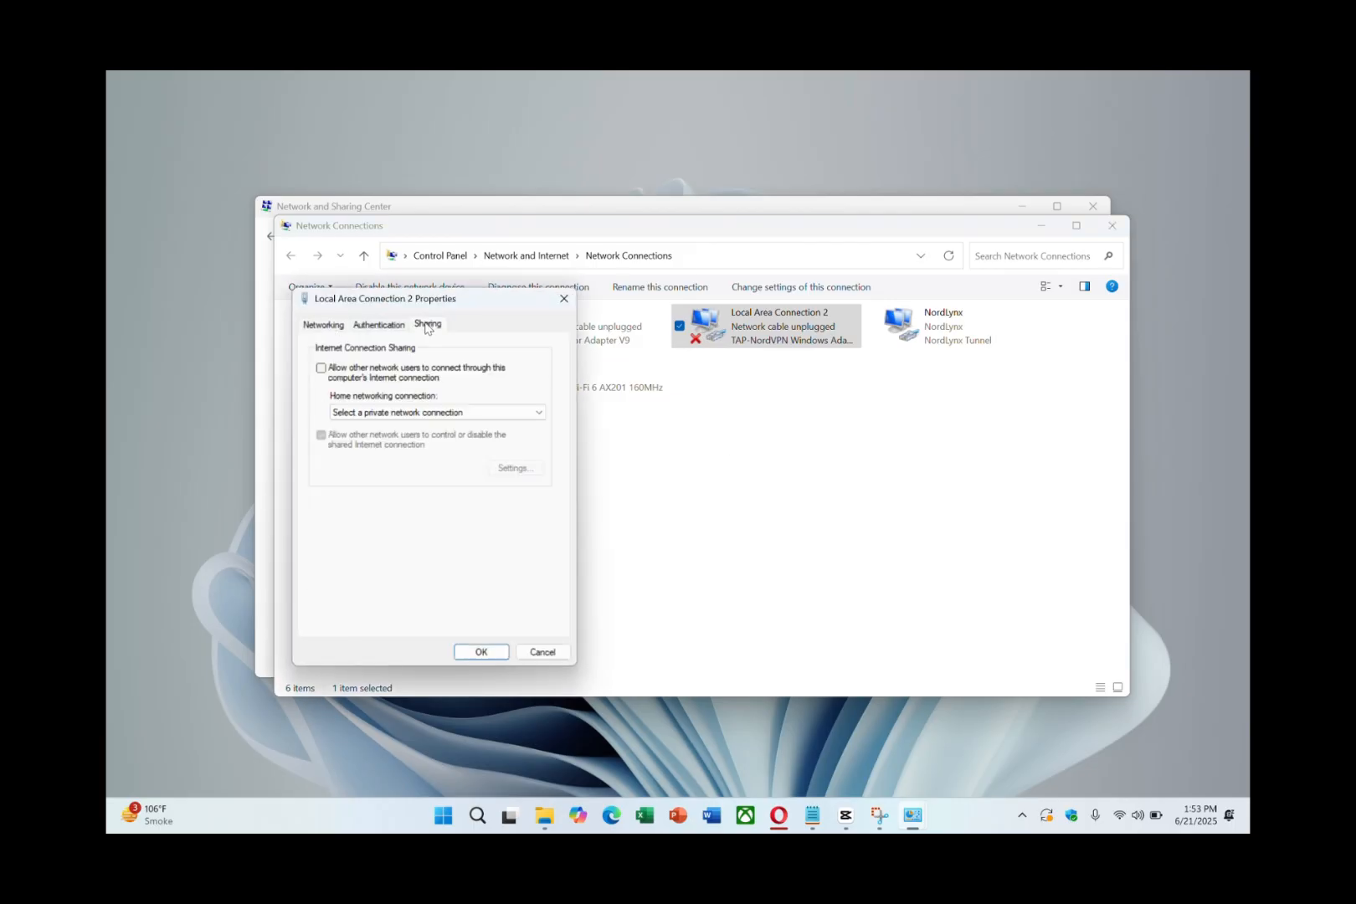
left_click(322, 366)
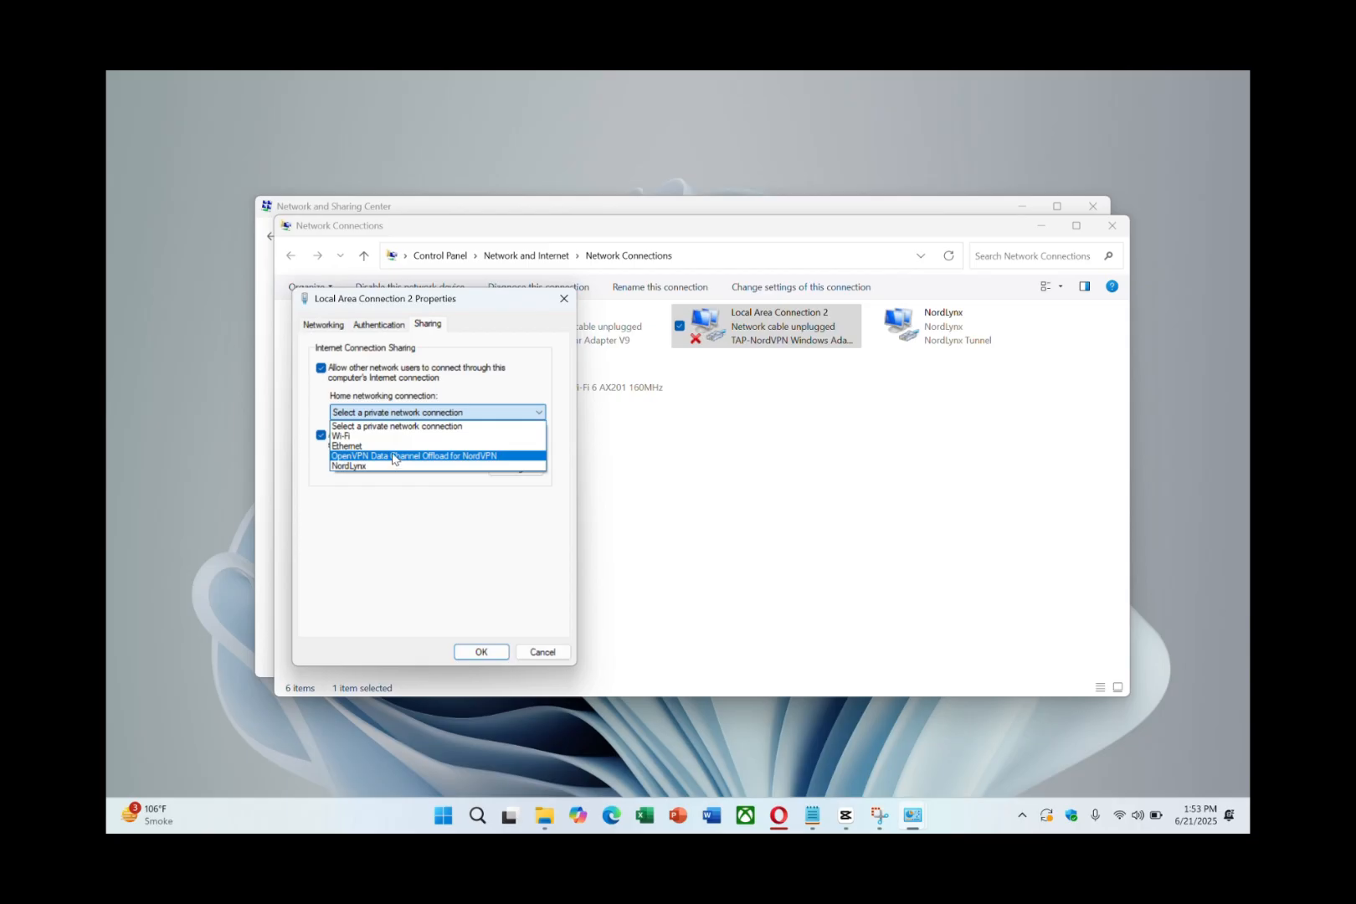
left_click(414, 456)
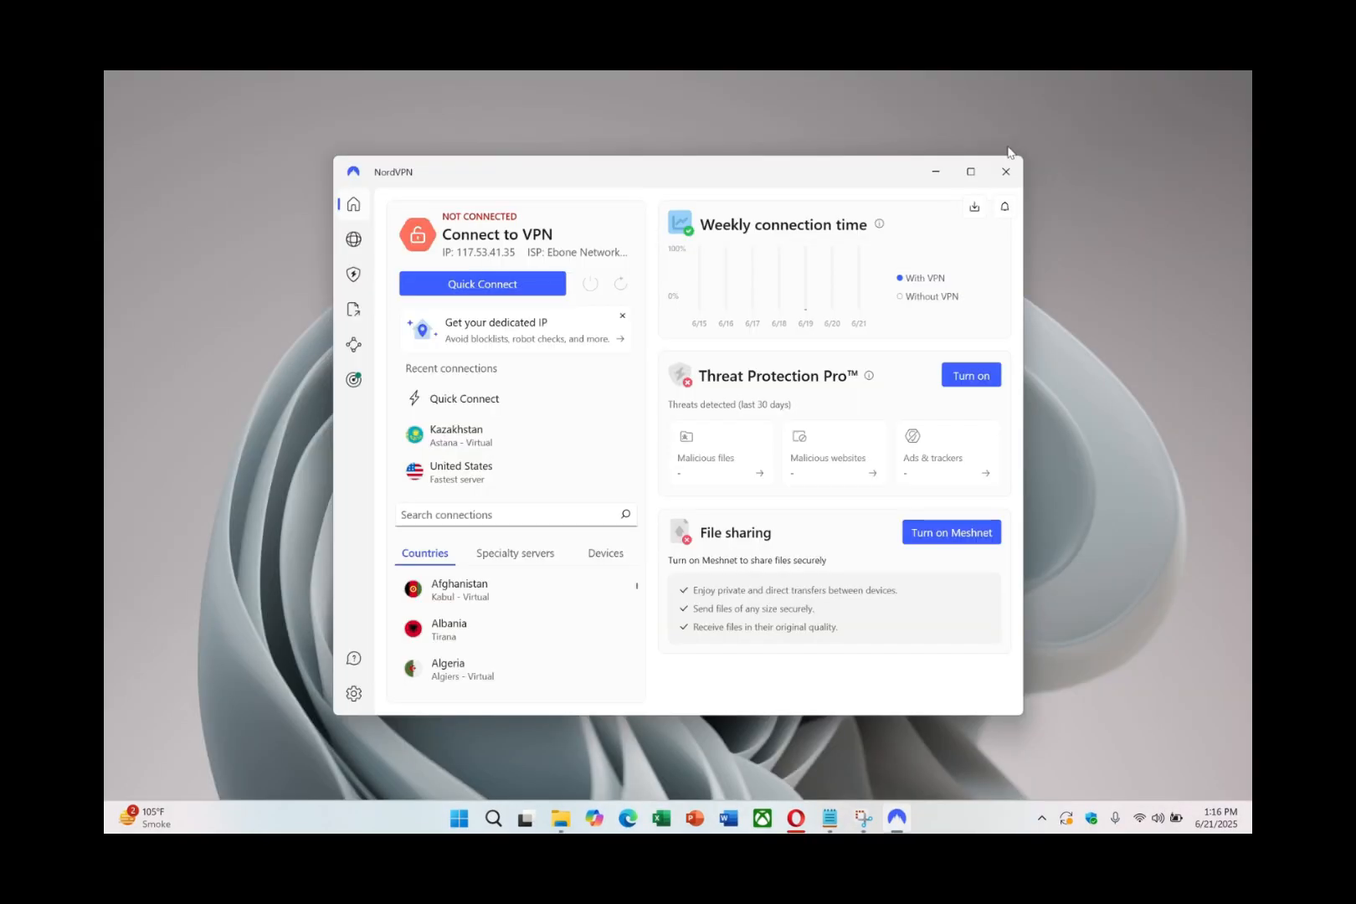
Step: In NordVPN's Connection settings, switch the VPN protocol from OpenVPN (TCP) to OpenVPN (UDP)
left_click(353, 693)
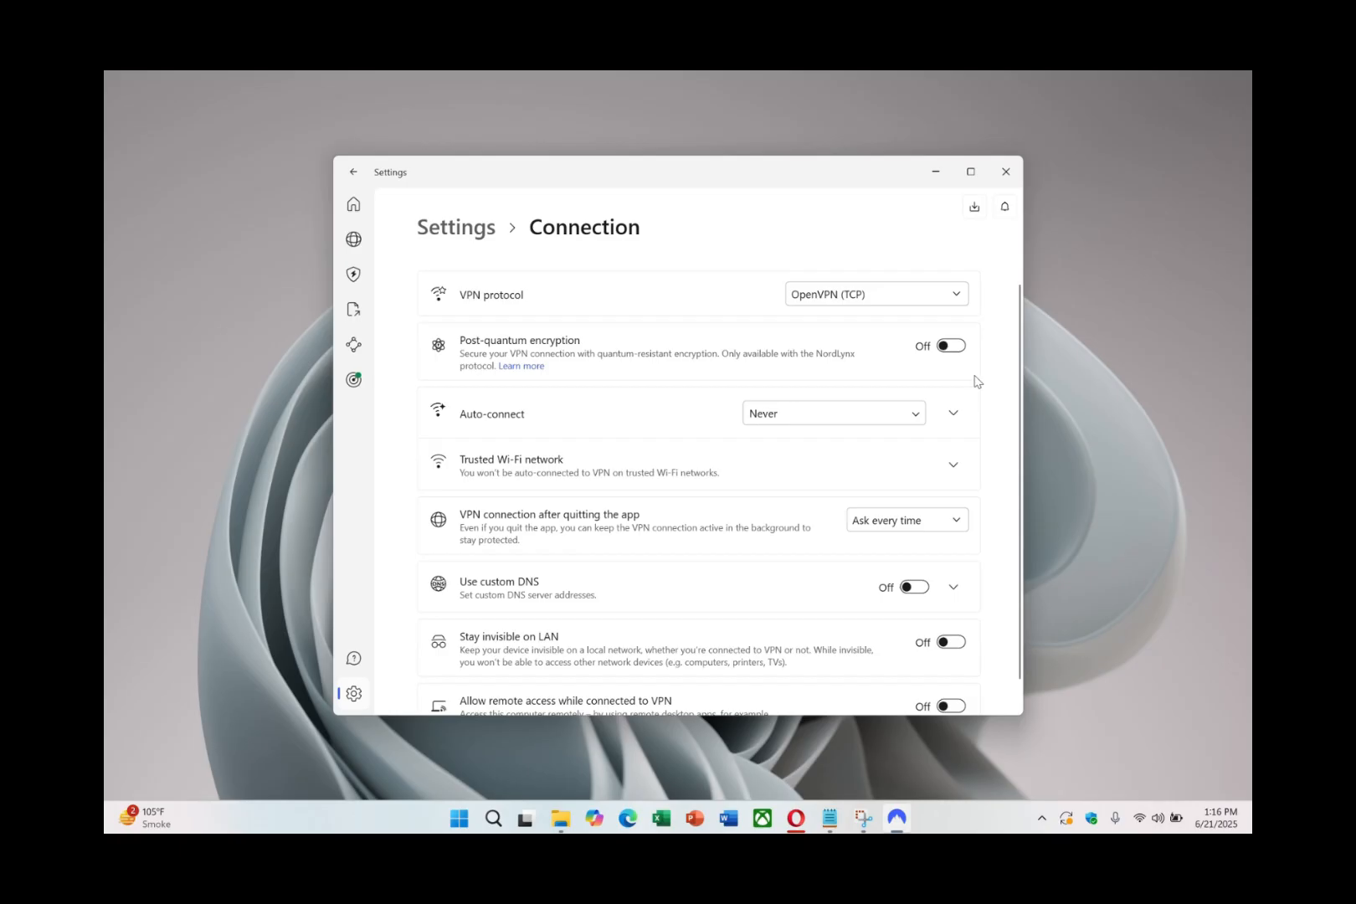
left_click(876, 293)
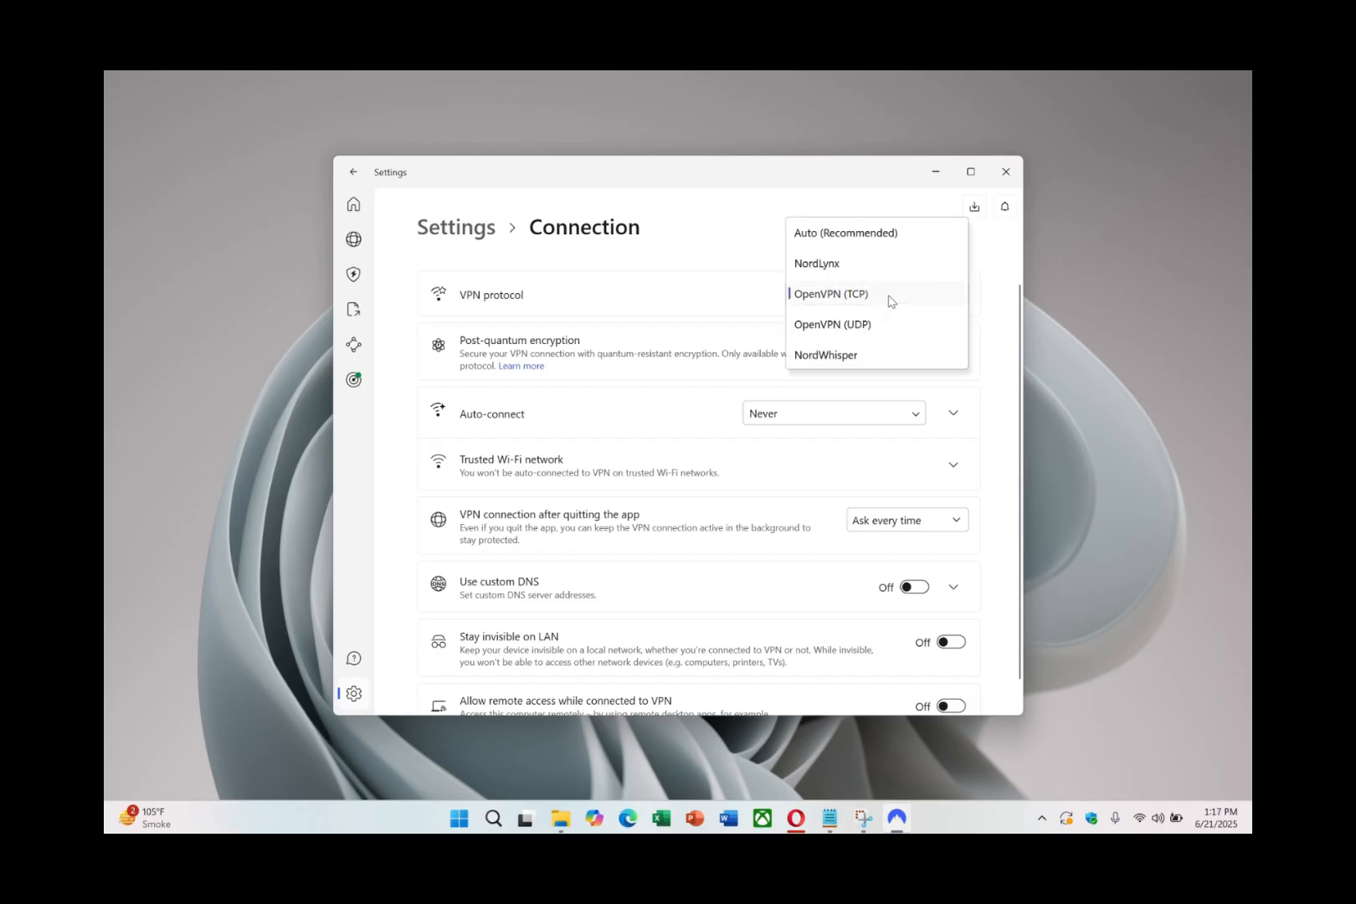
mouse_move(899, 323)
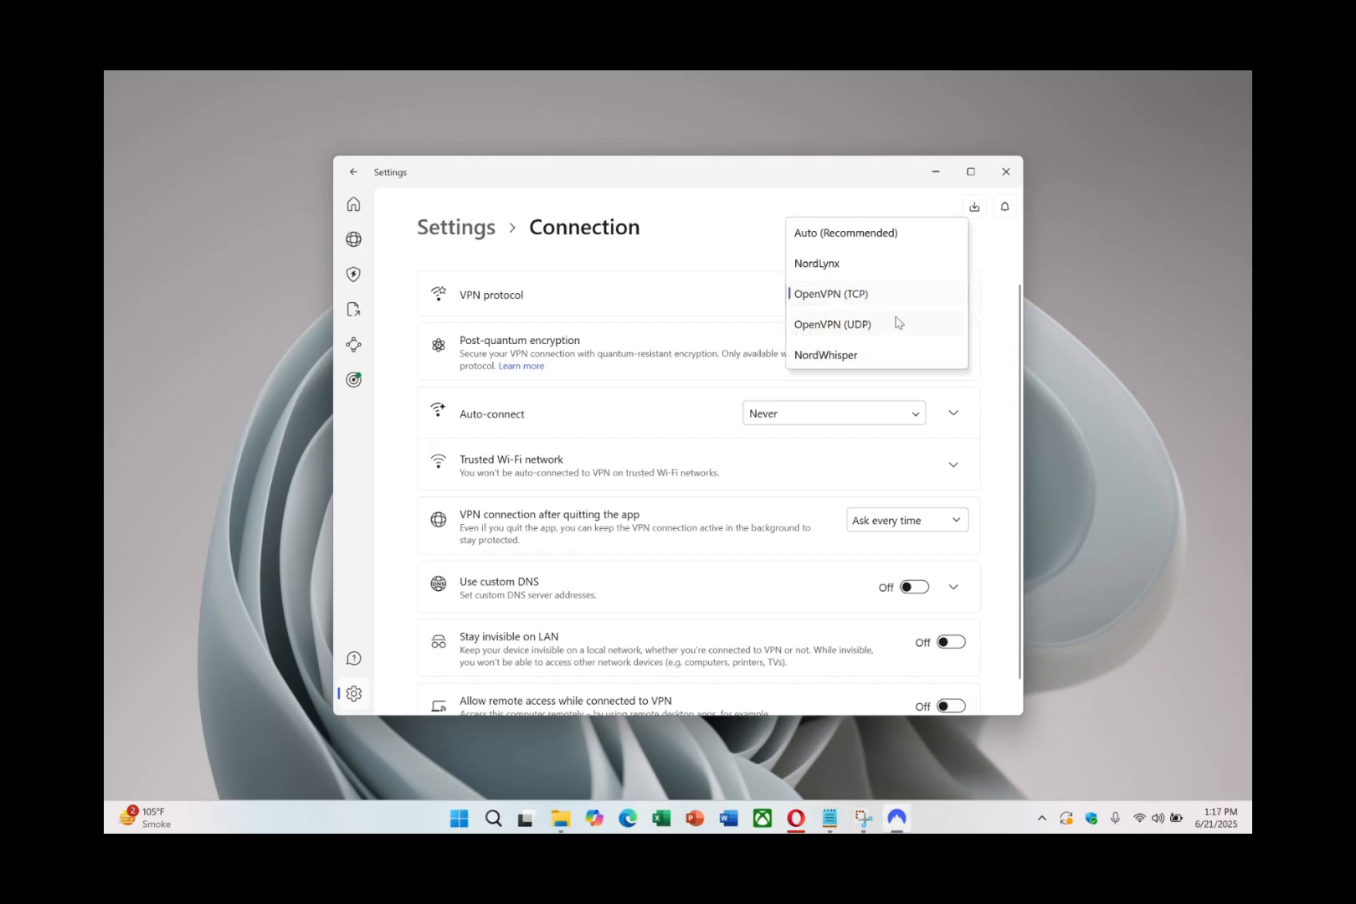
left_click(832, 323)
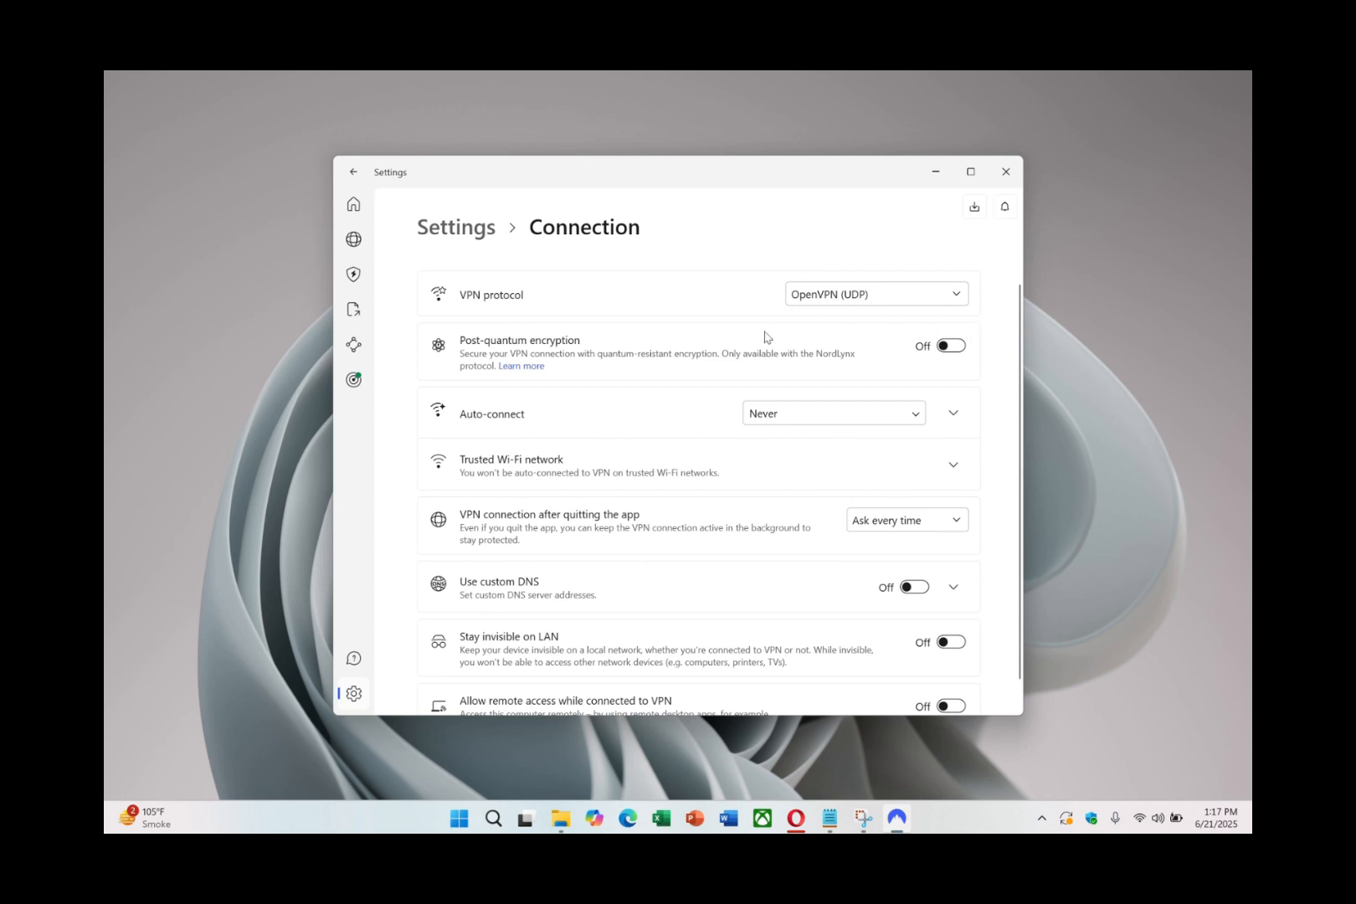
mouse_move(354, 205)
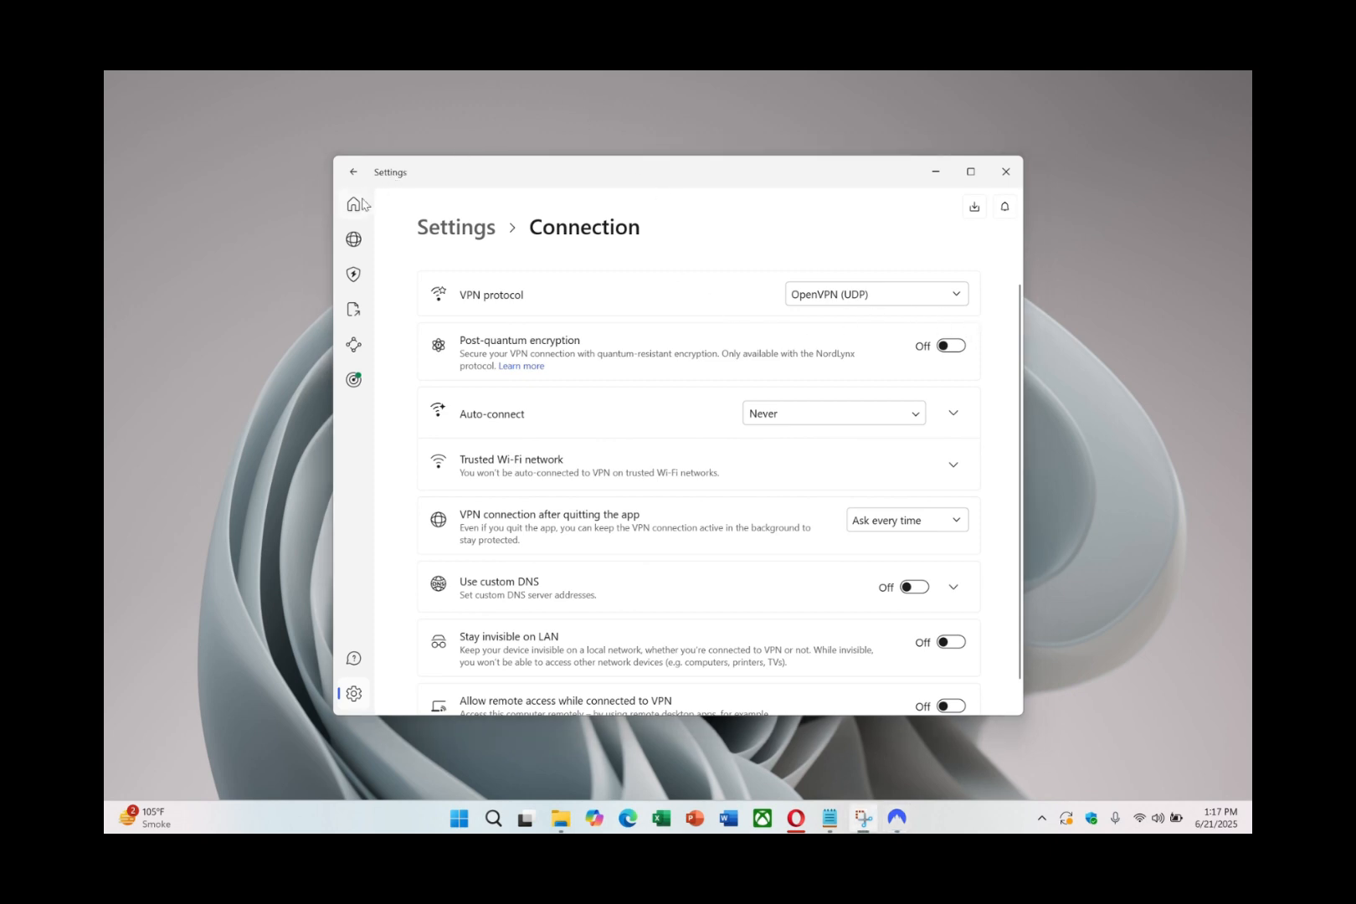